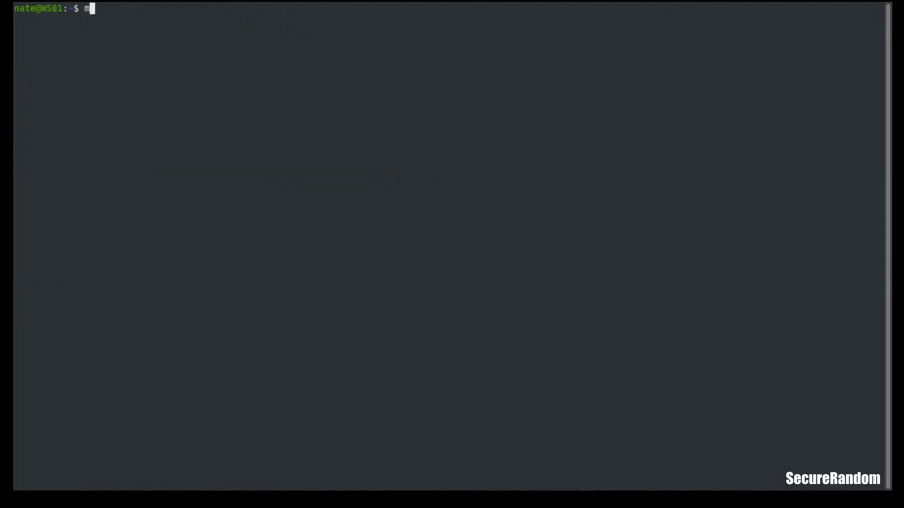
- Run a filtered mount listing and display /proc/cpuinfo
text(ount | grep ^pro)
text(ls /pro)
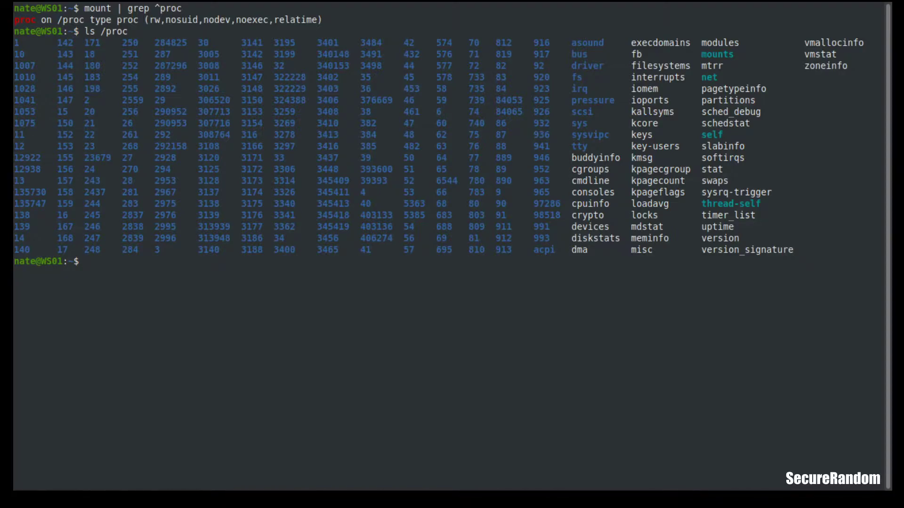
text(cat)
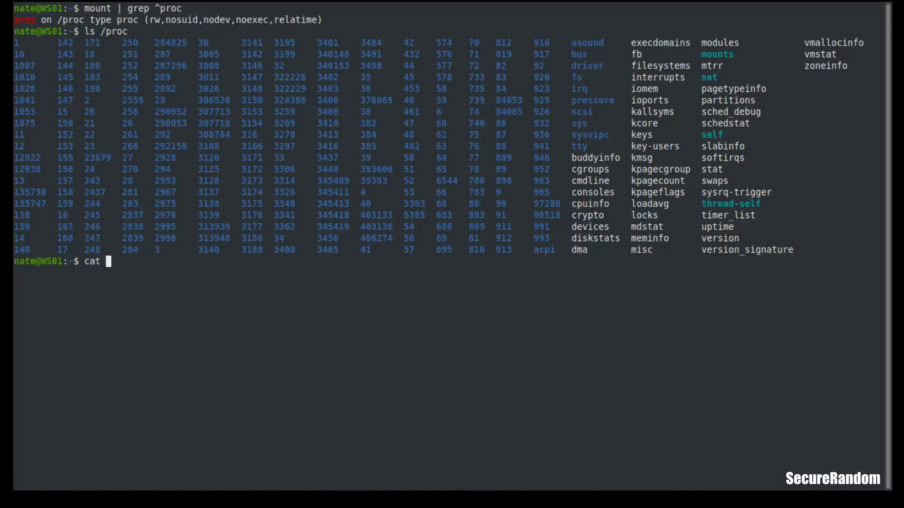
text(/)
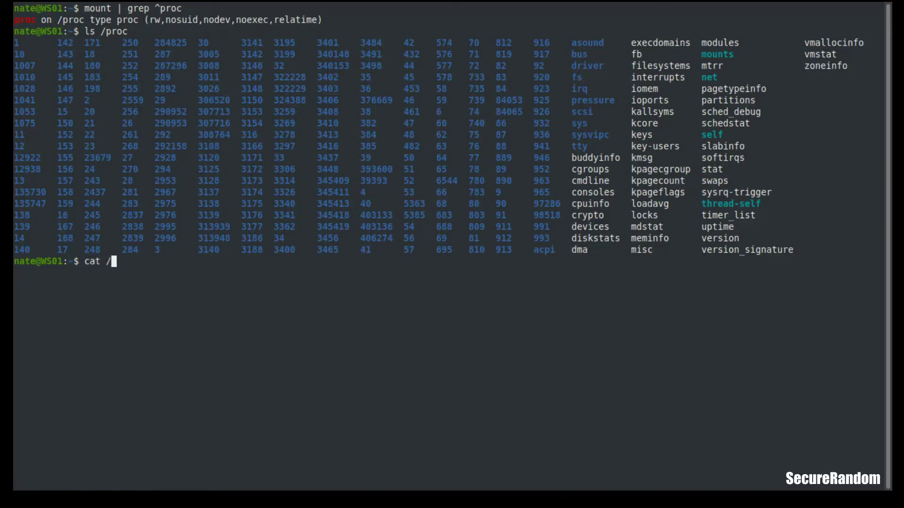
text(proc/cpuinfo)
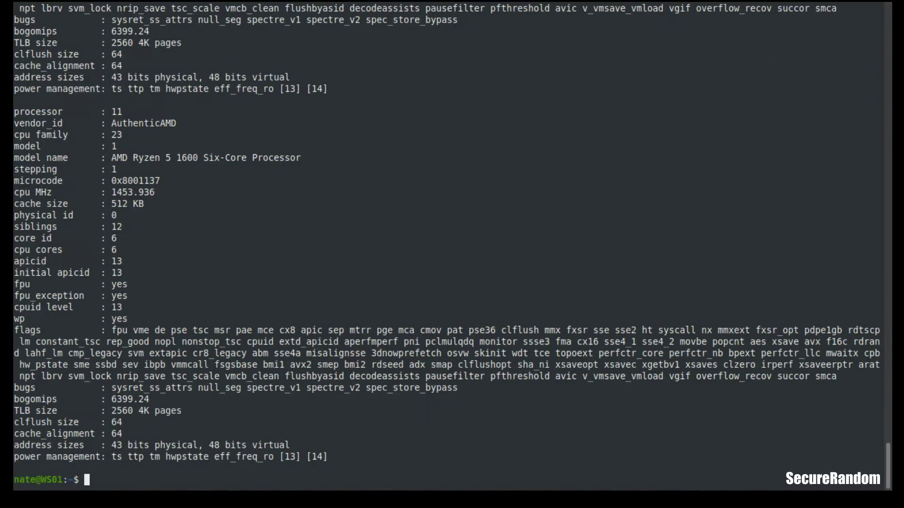
mouse_move(283, 267)
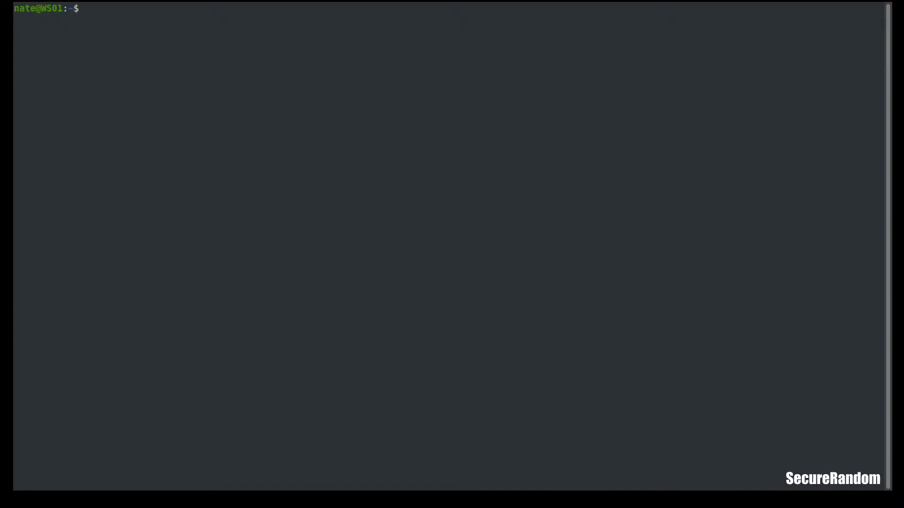
- Move into /proc/sys, list its subdirectories, then abandon a half-typed ping to 127.0.0
text(cd /proc/sys)
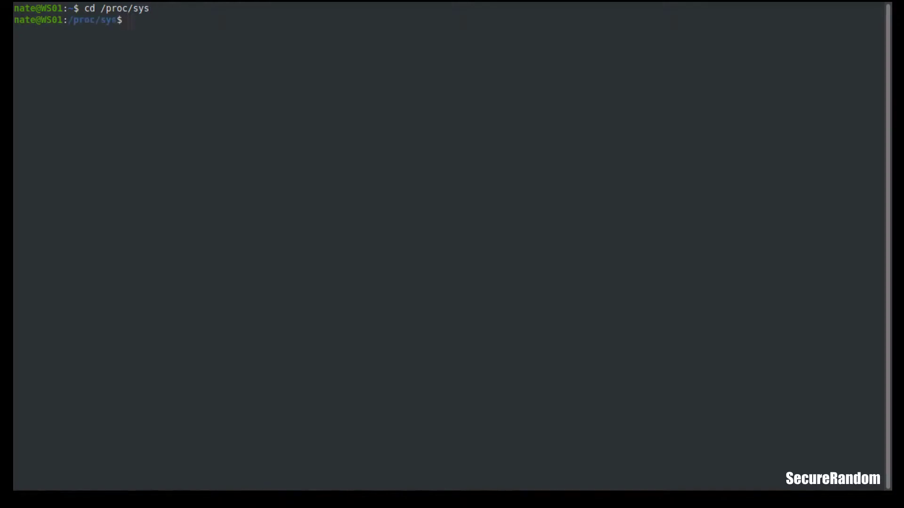
text(ls)
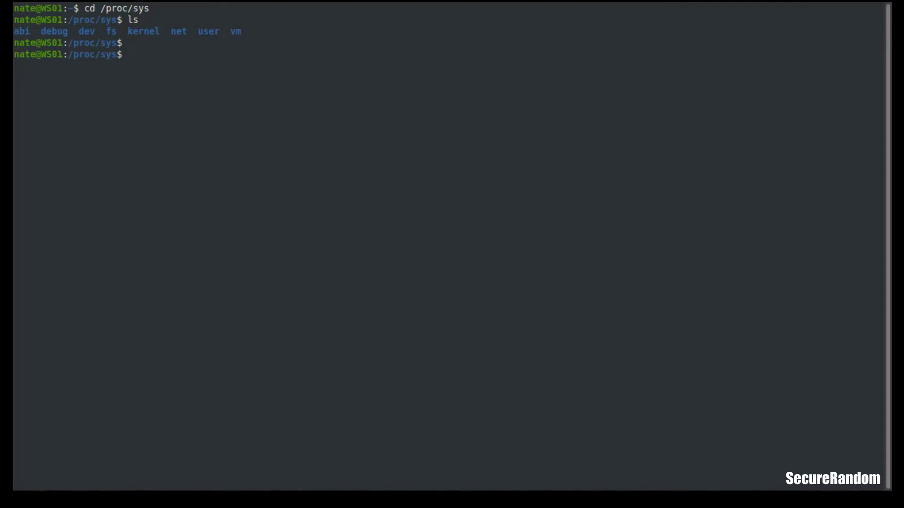
text(ping)
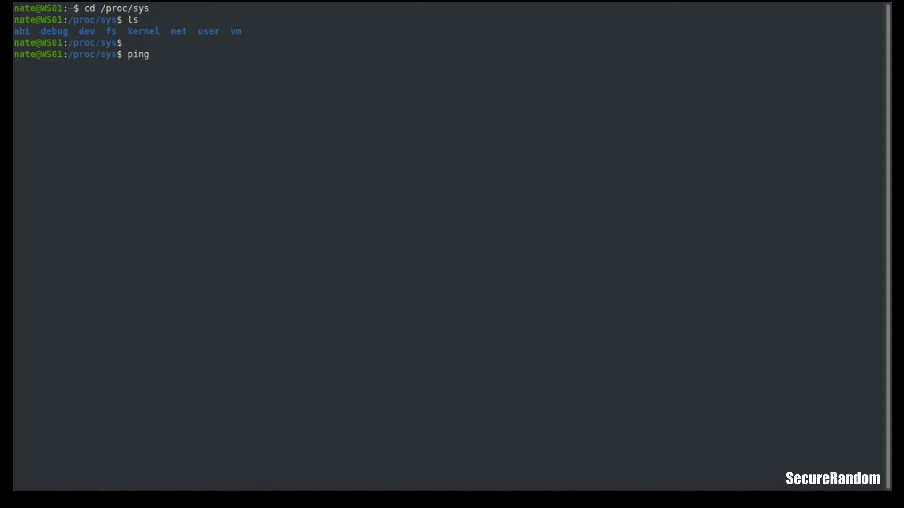
text(127.0.0)
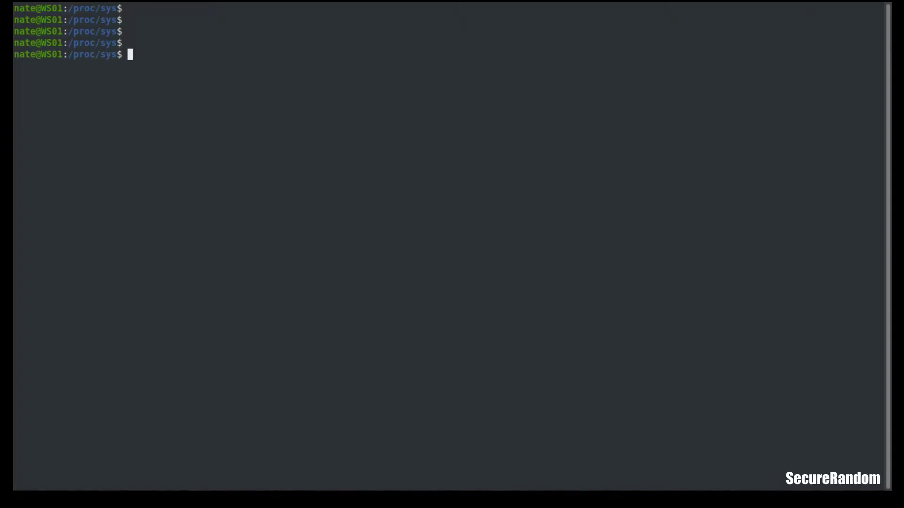
- Read /proc/sys/net/ipv4/icmp_echo_ignore_all, which shows 0
text(cat /)
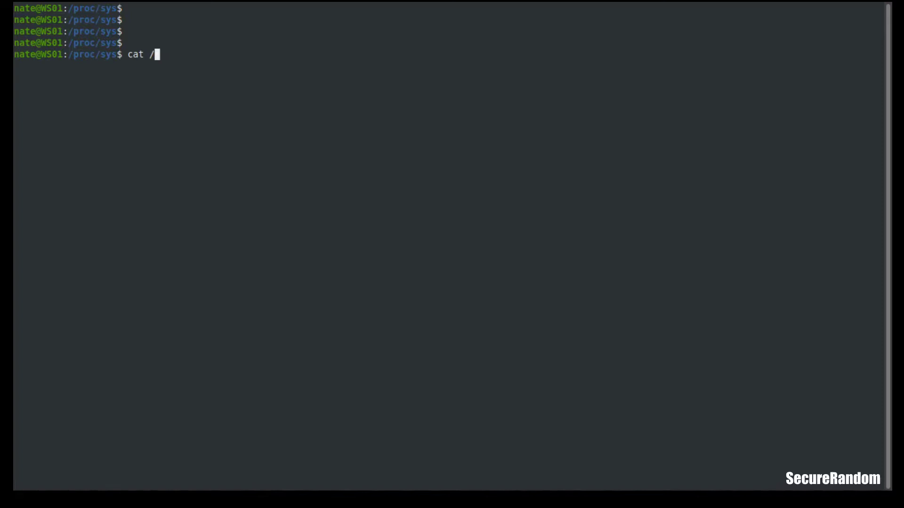
text(proc/sys/ne)
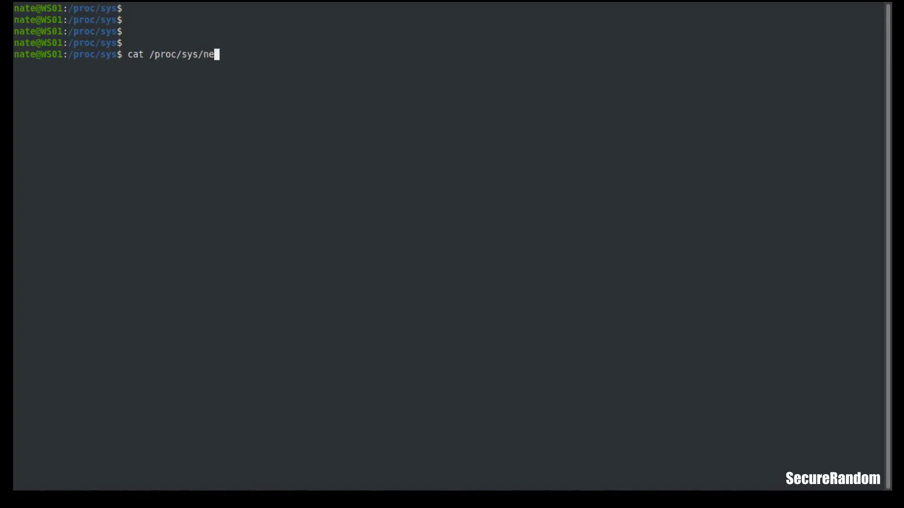
text(t/ipv4)
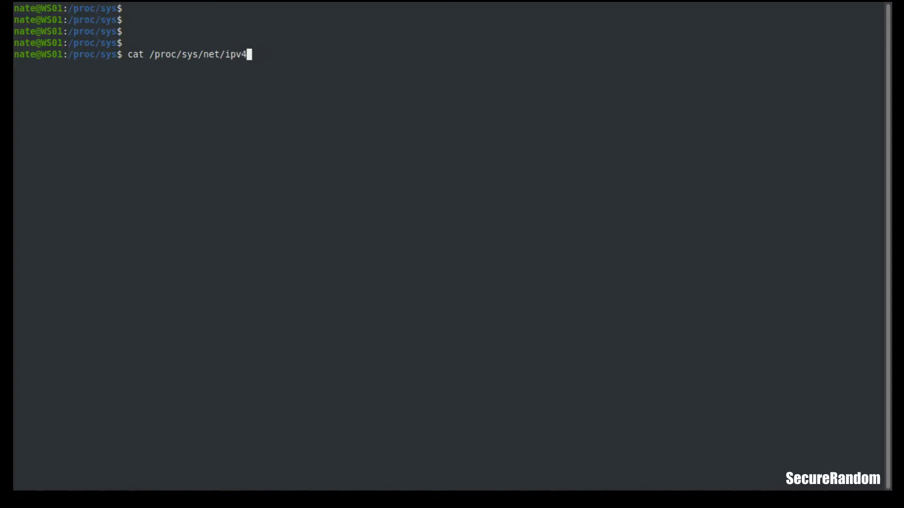
text(/icm)
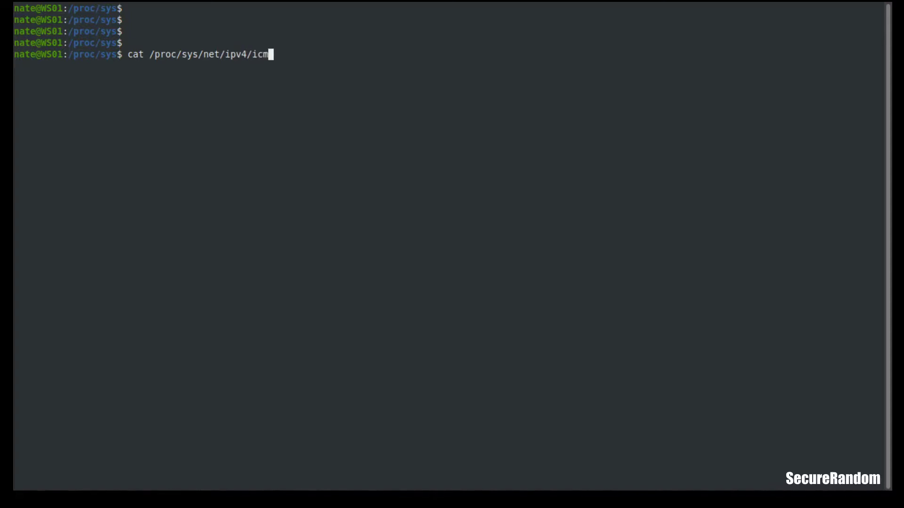
text(p_echo_ignore_all)
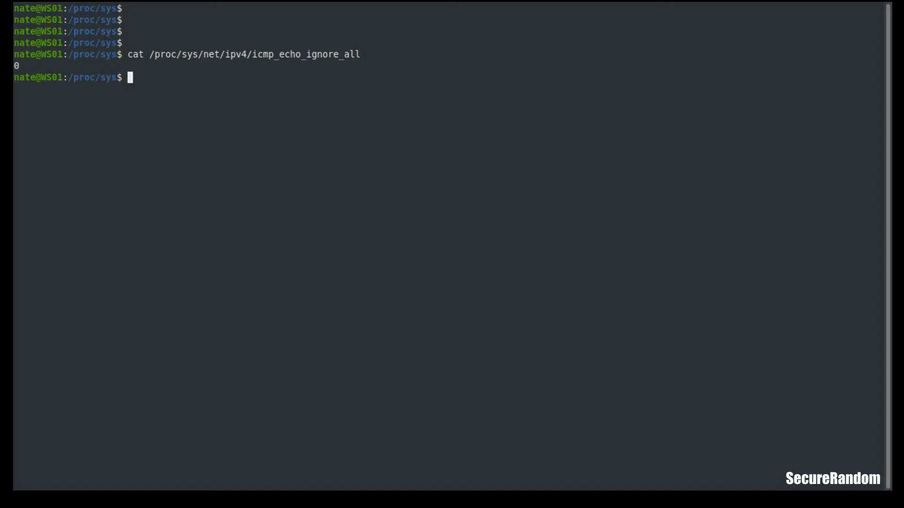
- Write 1 to /proc/sys/net/ipv4/icmp_echo_ignore_all with echo 1 | sudo tee, reaching the password prompt
text(echo)
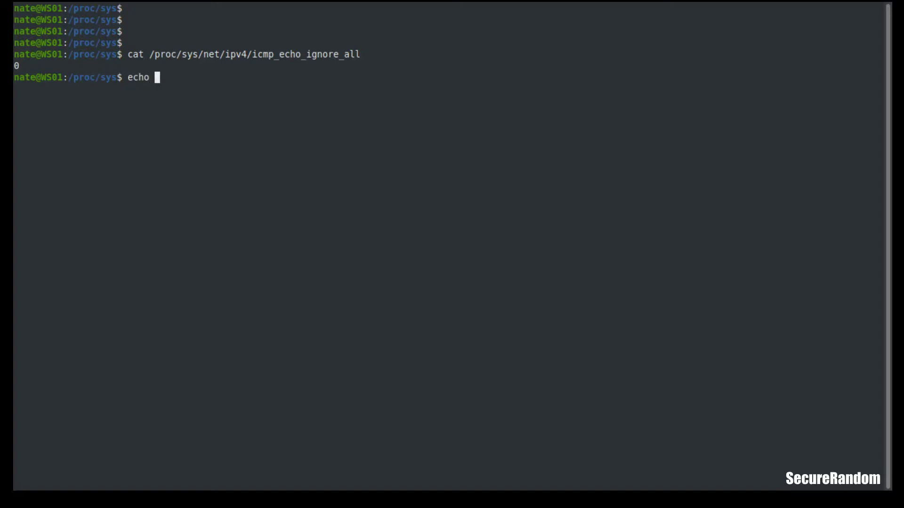
text(1 |)
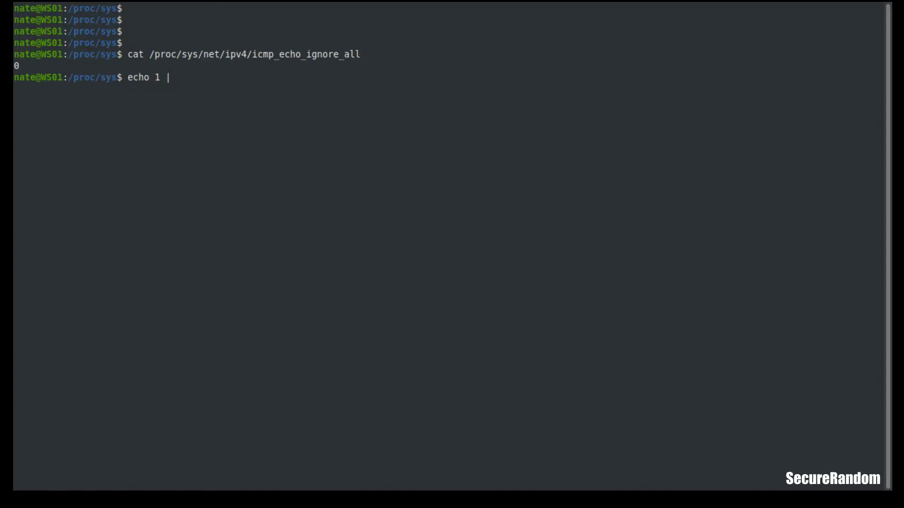
text(t)
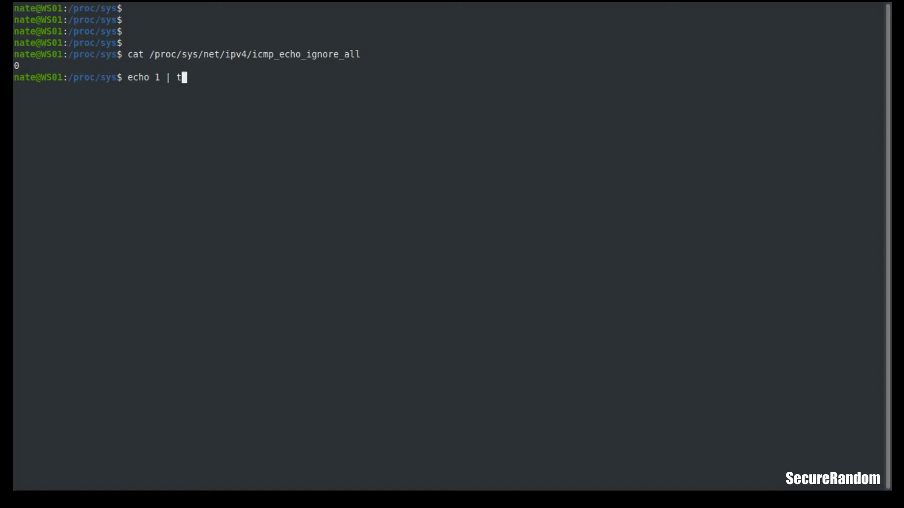
text(sudo)
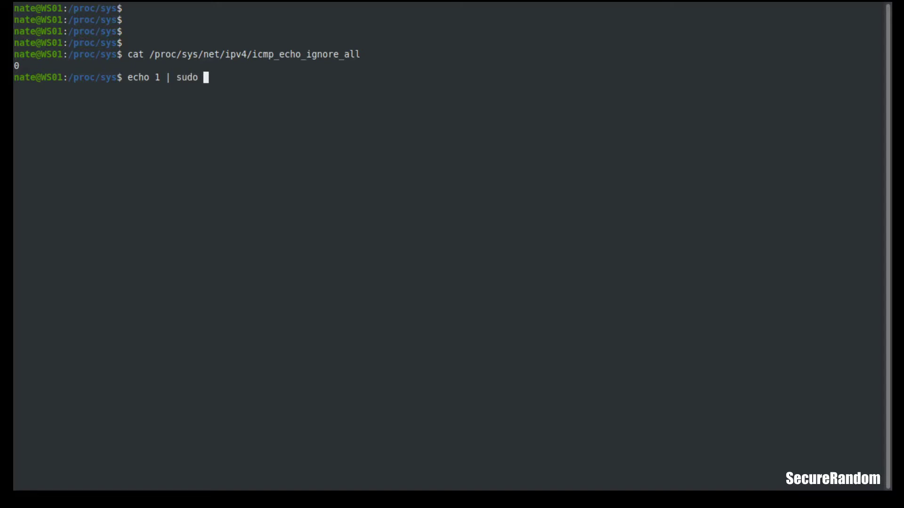
text(tee)
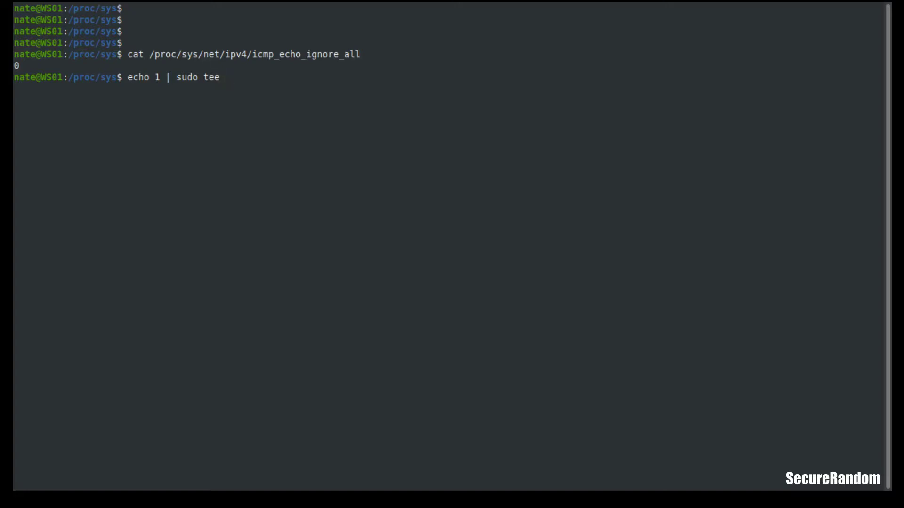
text(/)
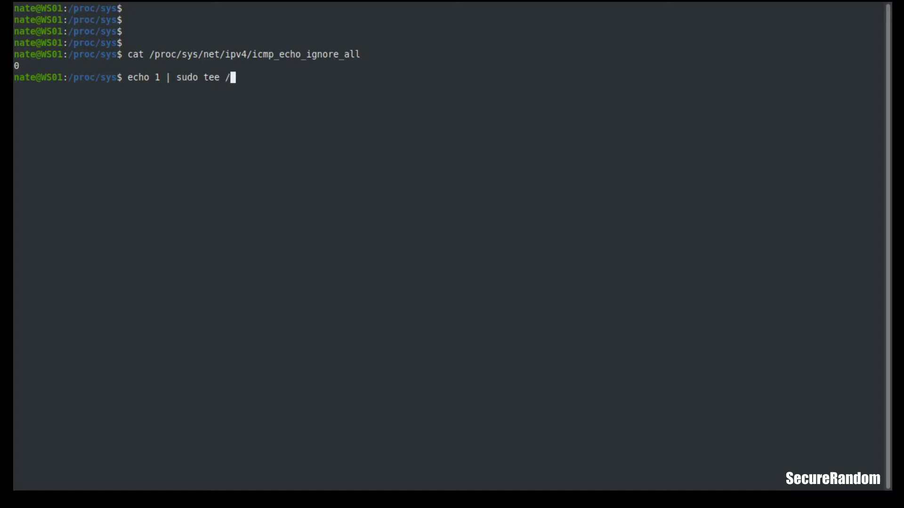
text(proc/sys)
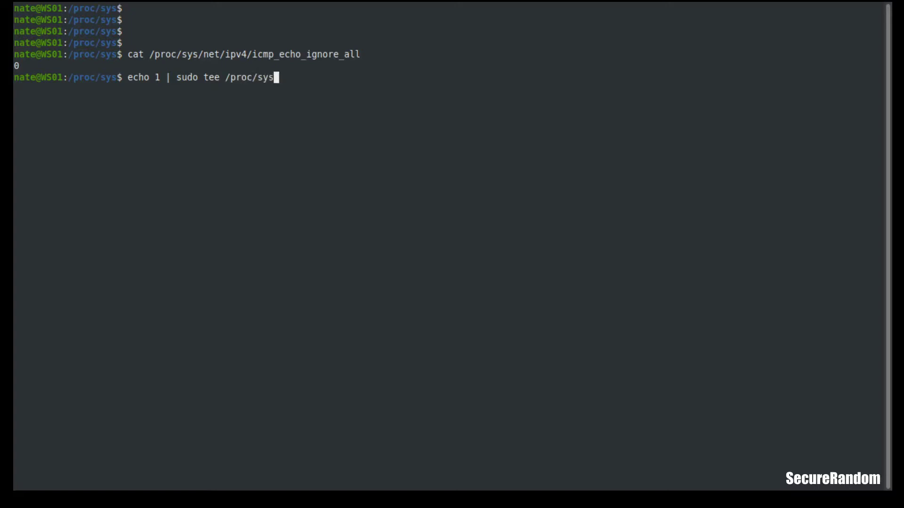
text(/net/)
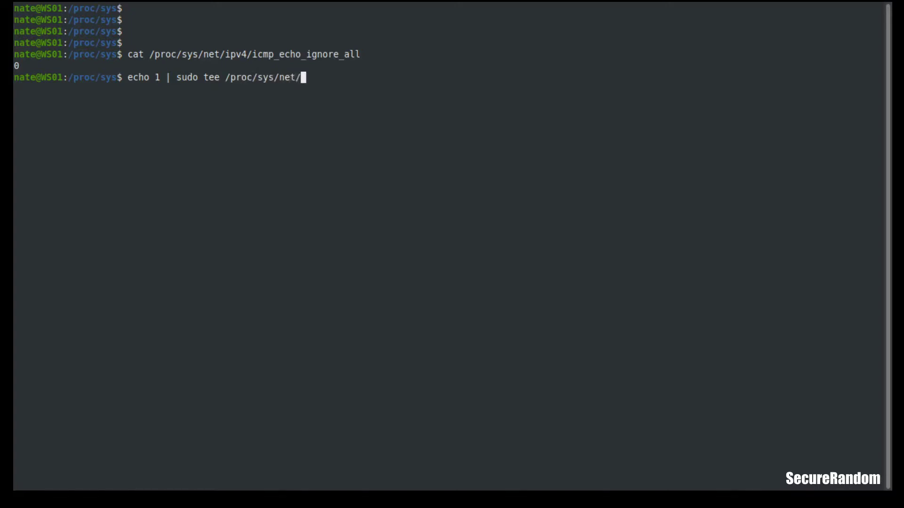
text(ipv)
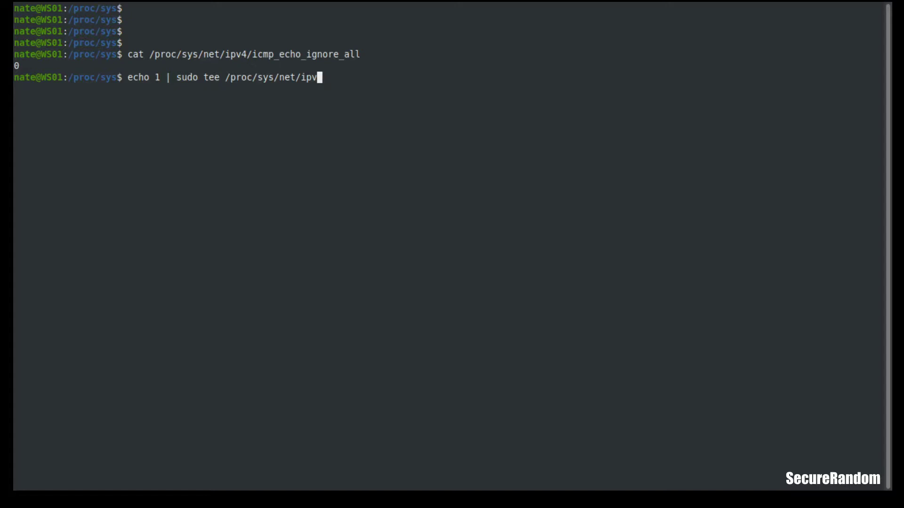
text(4/icm)
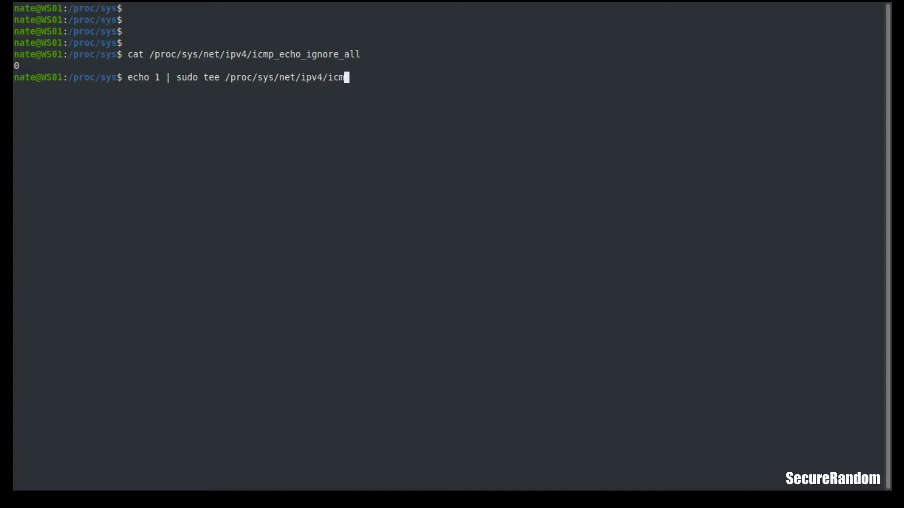
text(p_echo_ignore_all)
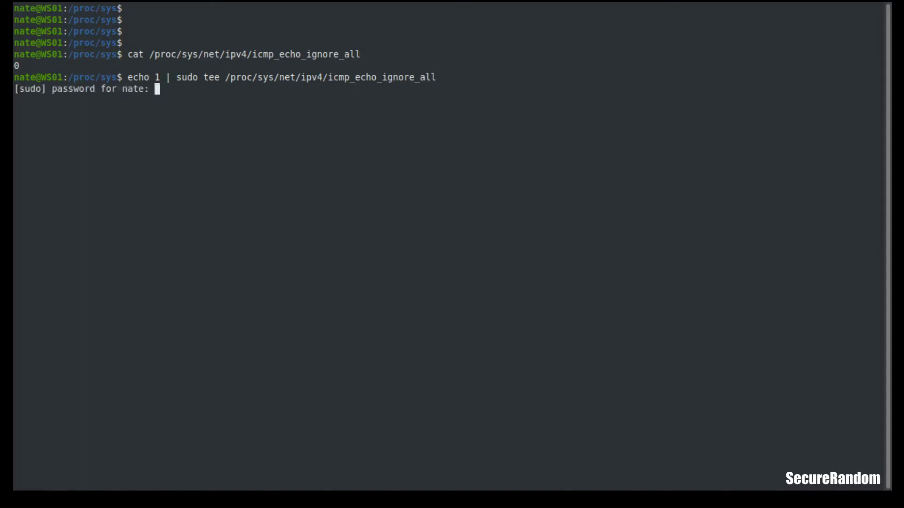
- Authenticate with sudo, verify the value reads 1, and ping 127.0.0.1 showing 100% packet loss
text(****)
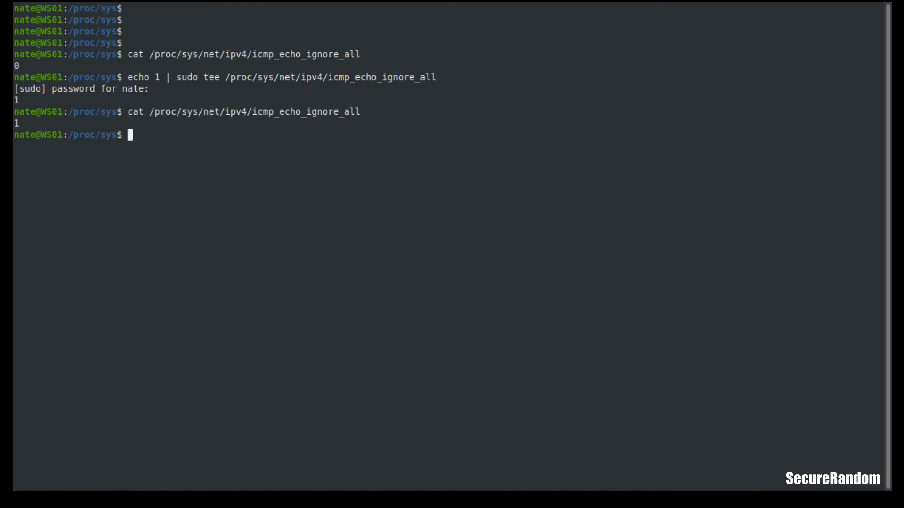
text(cat /proc/sys/net/ipv4/icmp_echo_ignore_all)
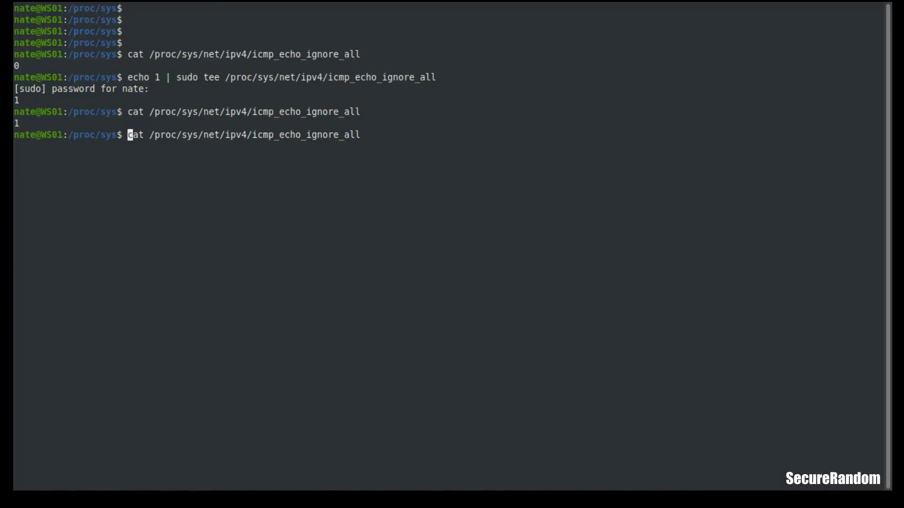
text(ping 127.0.01)
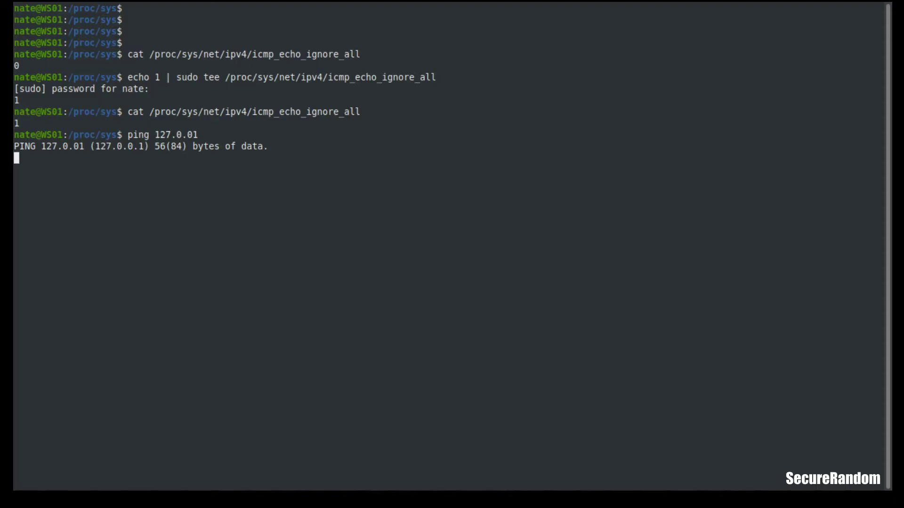
key(ctrl+c)
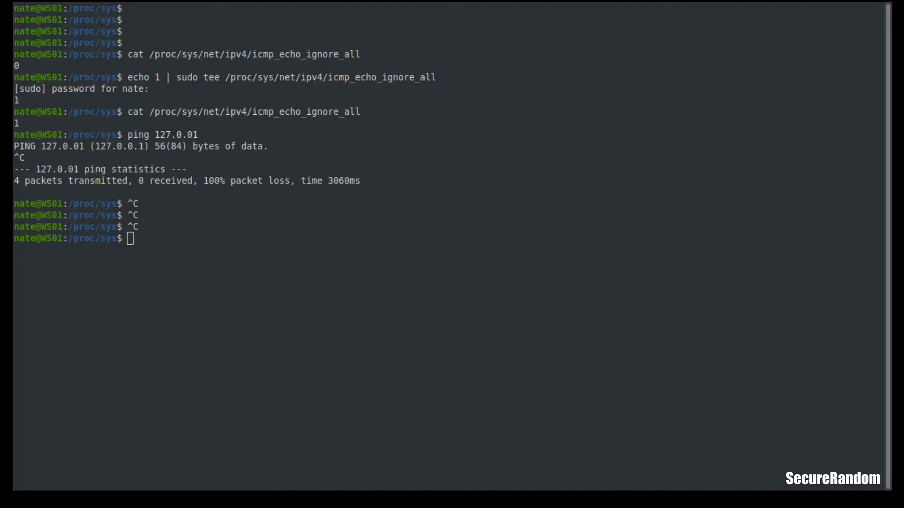
mouse_move(304, 324)
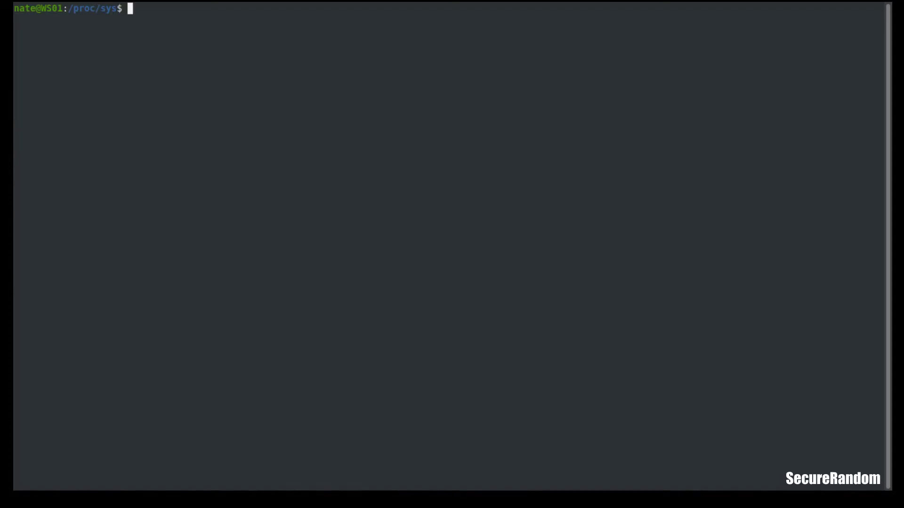
- Page through sysctl -a output in less, then quit back to the prompt
text(sysctl -a)
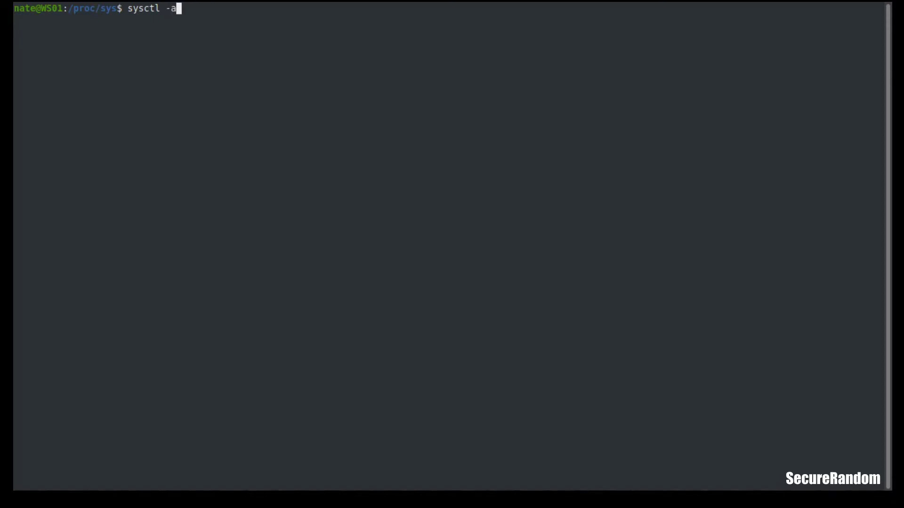
text(|)
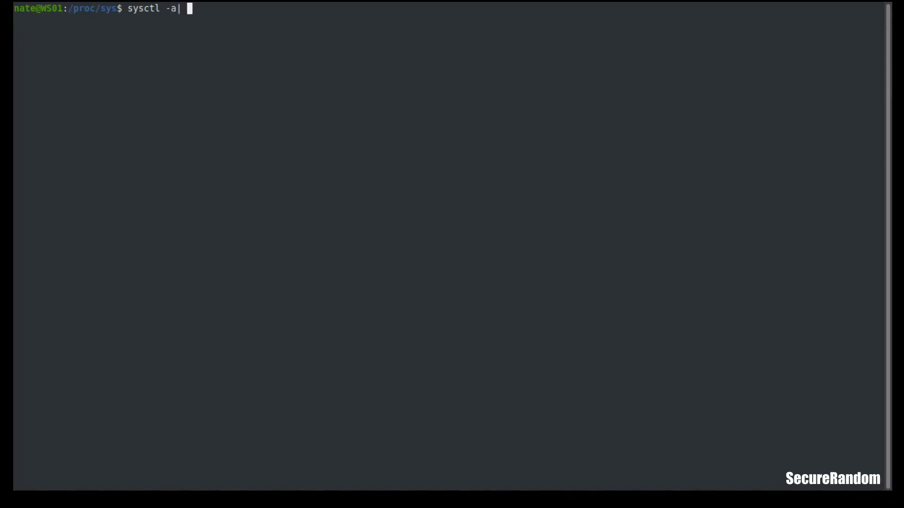
text(less)
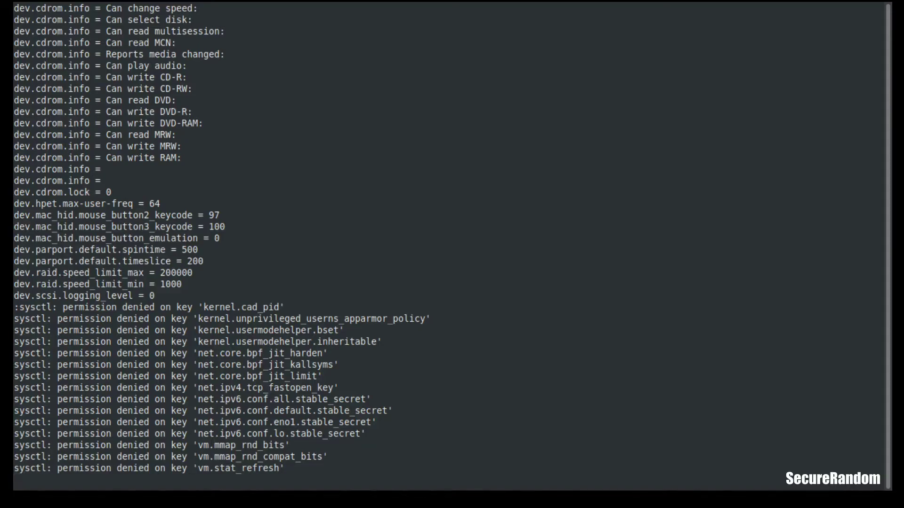
scroll(down, 3)
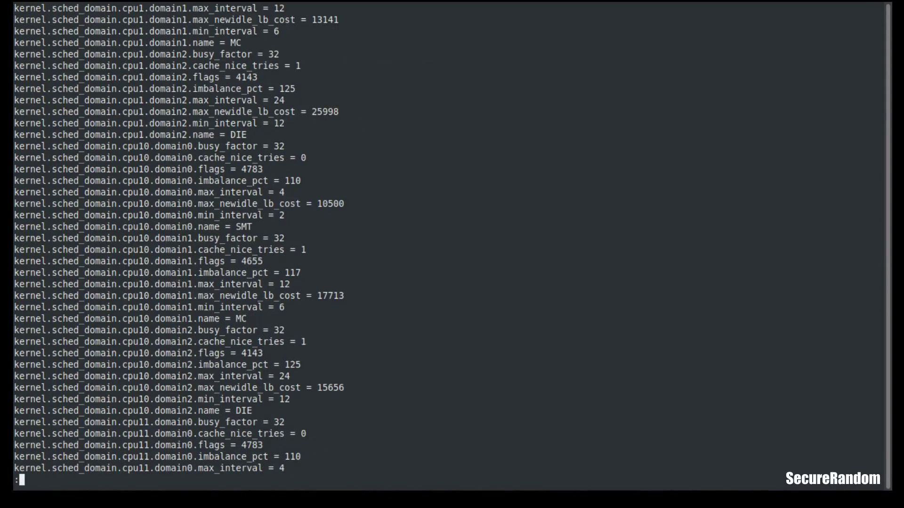
key(q)
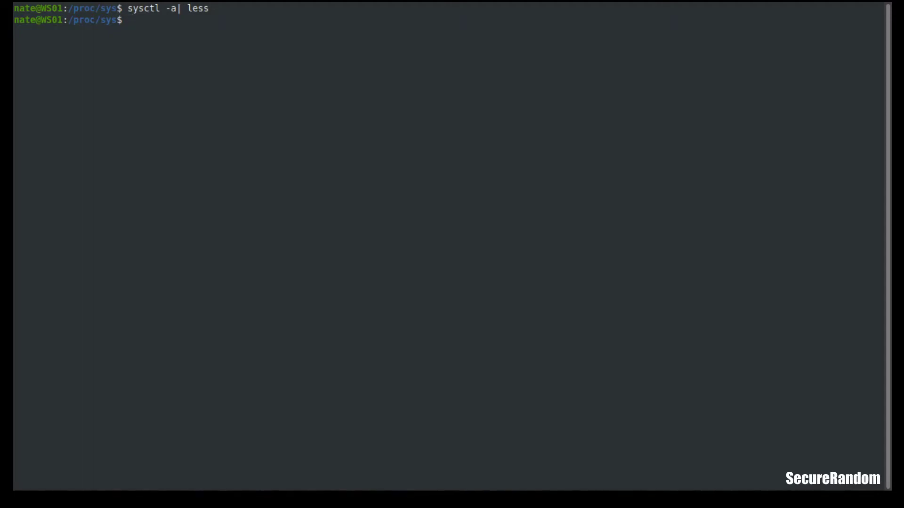
- Type a partial sysctl -ar '' pattern search, then cancel it and clear the screen
text(sys)
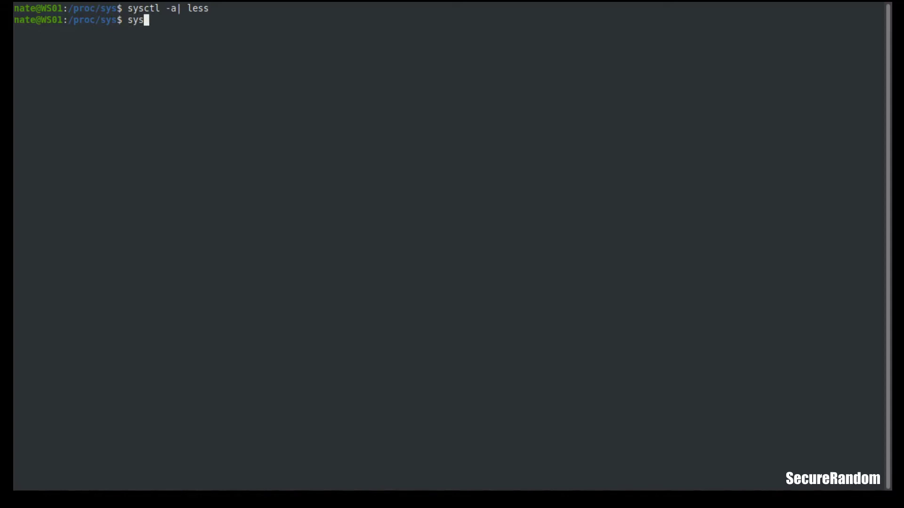
text(ctl -a)
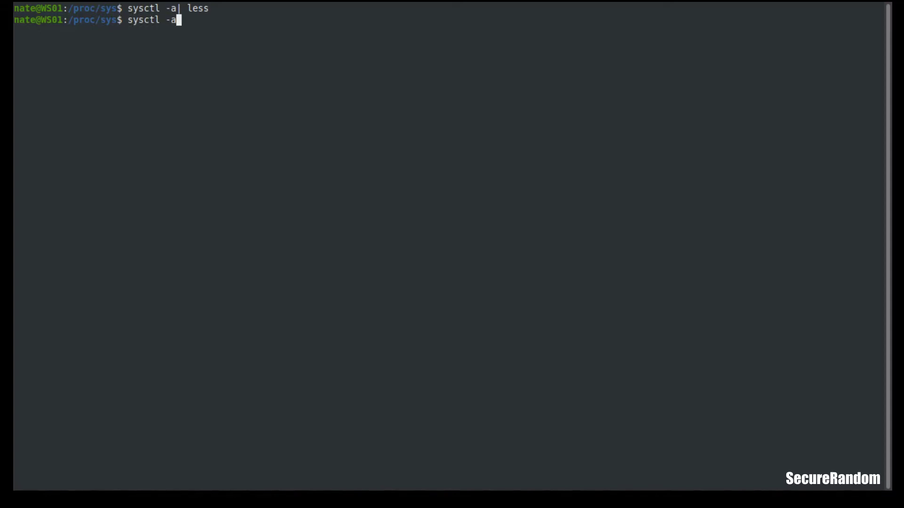
text(r)
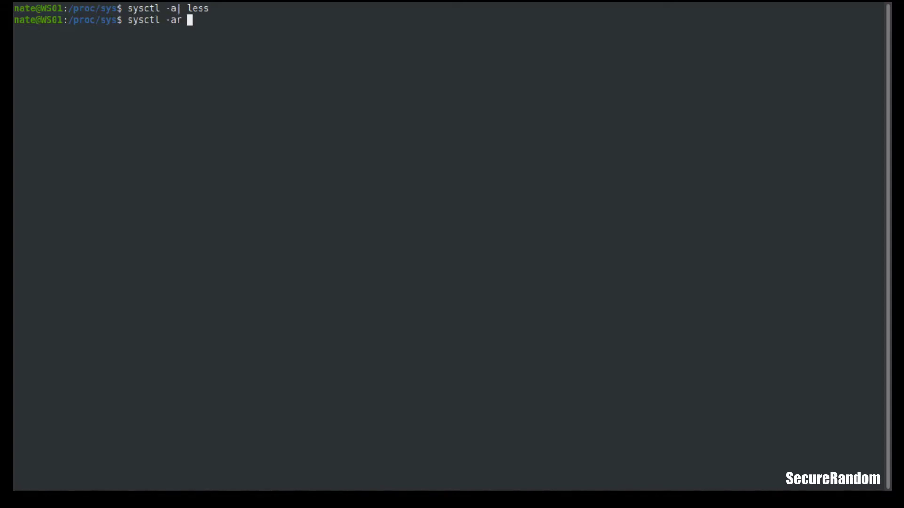
text(''')
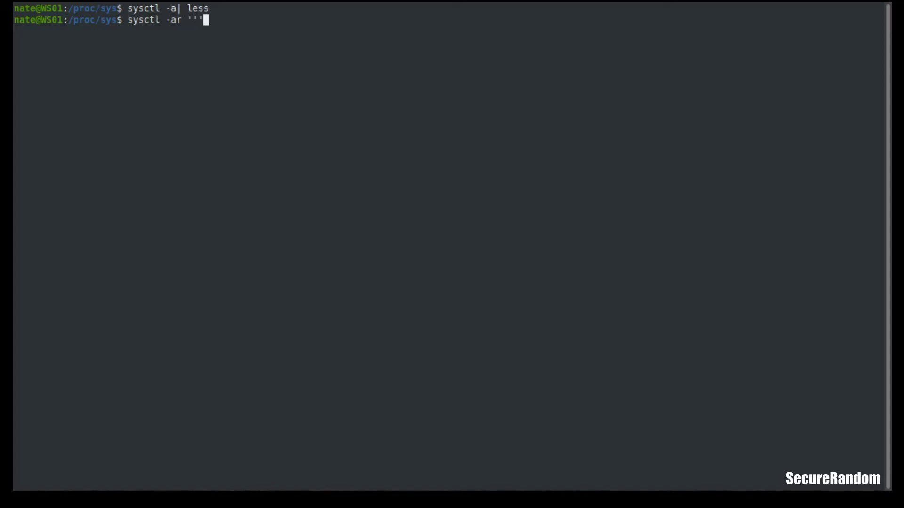
text(i)
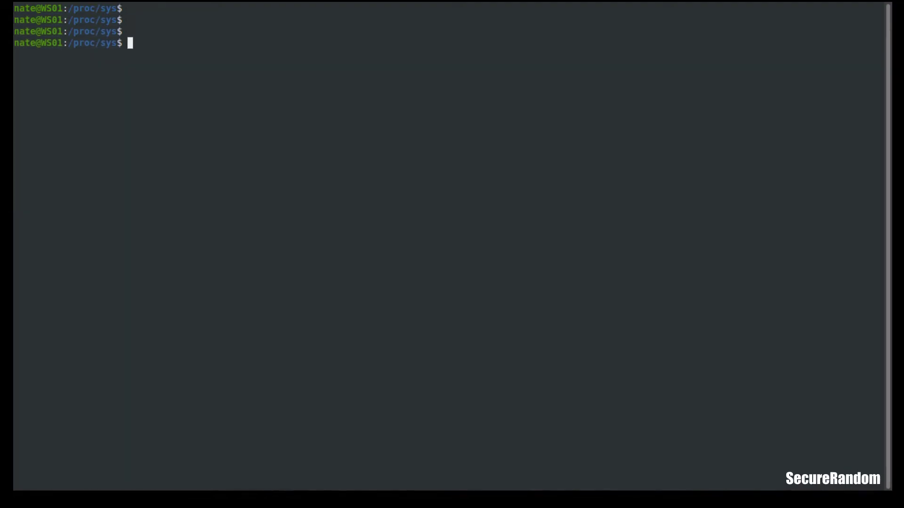
- Run sudo sysctl -w net.ipv4.icmp_echo_ignore_all=0 and see 0 confirmed
text(sudo sys)
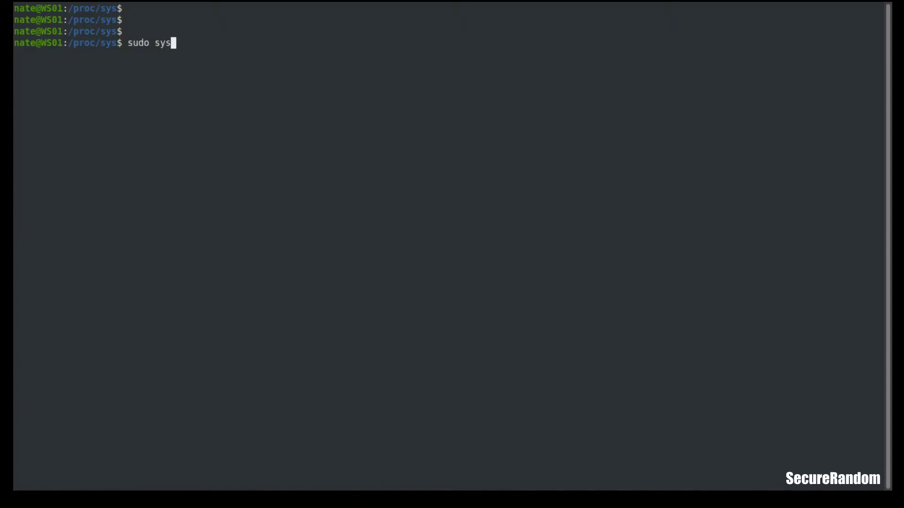
text(ctl)
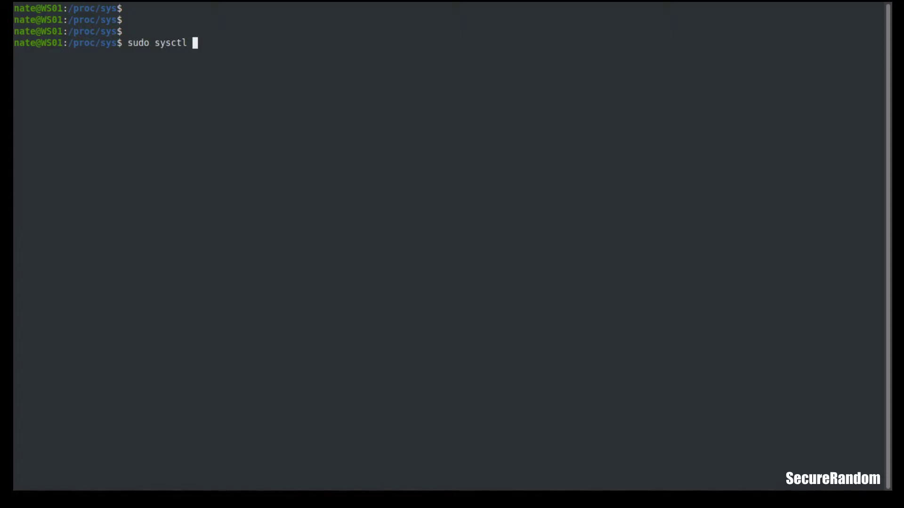
text(-w)
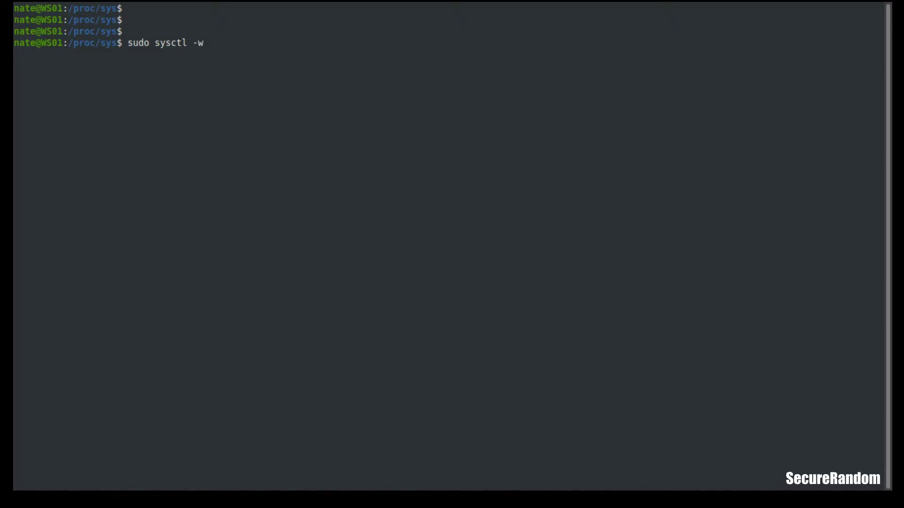
text(ne)
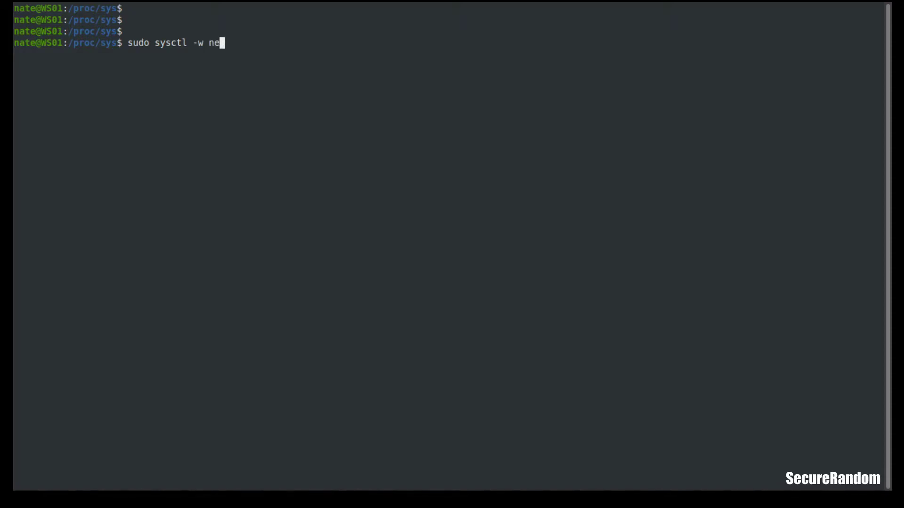
text(t.ip)
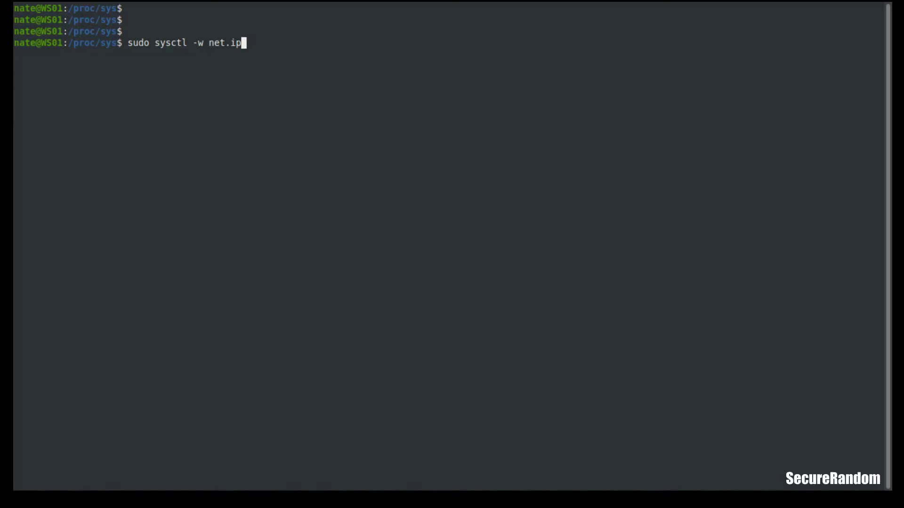
text(v4.ic)
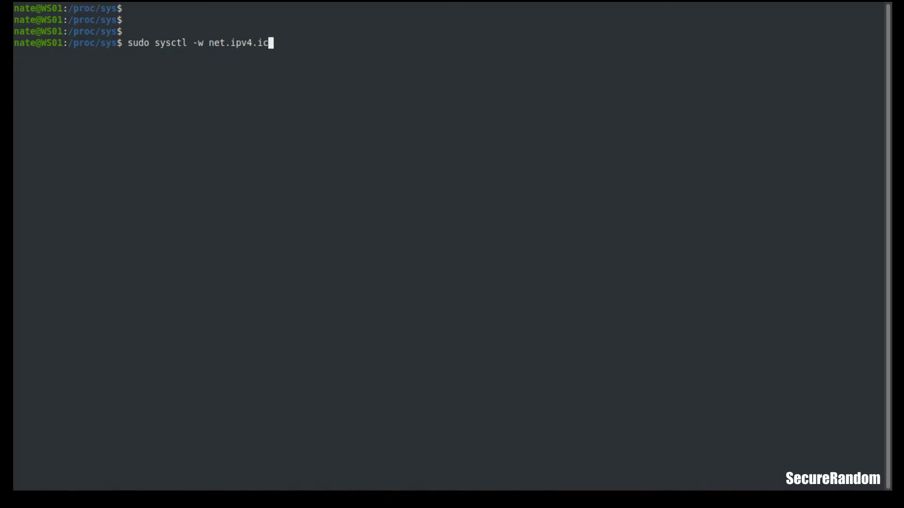
text(mp_echo_ignore_)
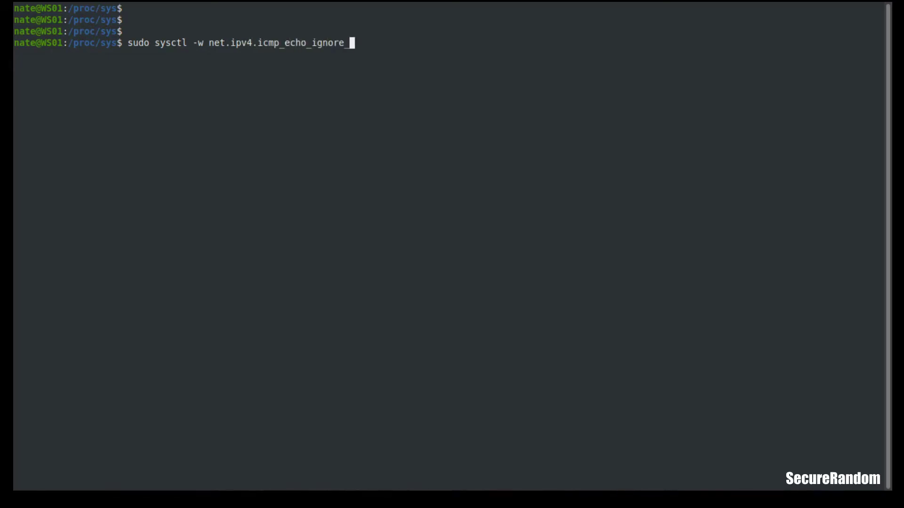
text(all=)
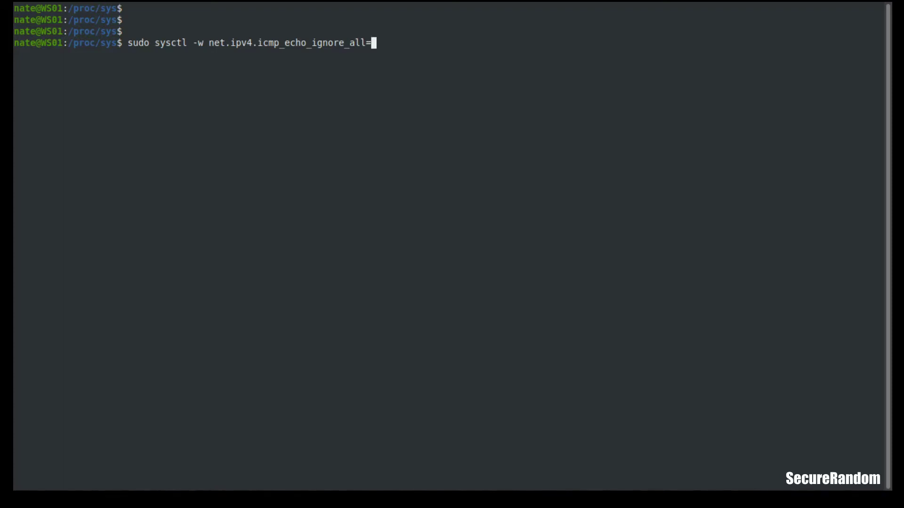
text(0)
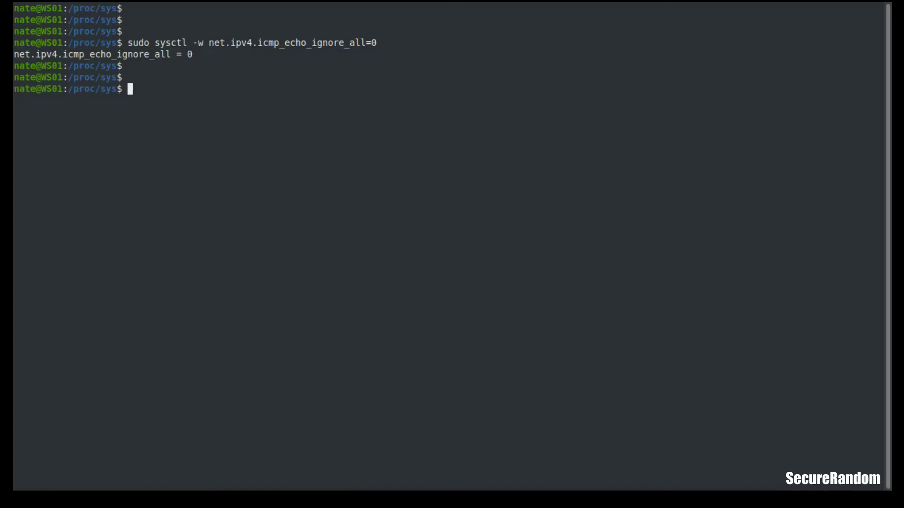
- Search sysctl -ar 'icmp_echo_ignore_all' and sysctl -anr for it, both showing 0
text(sysctl)
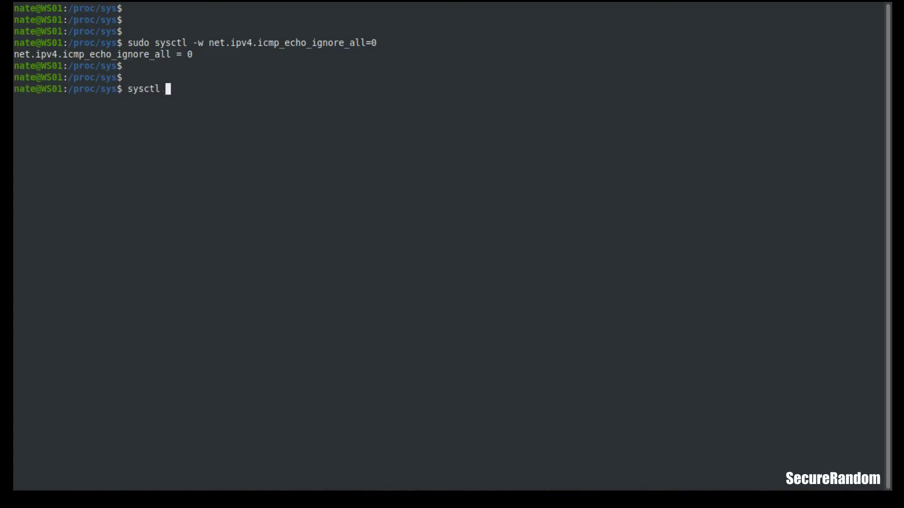
text(-a)
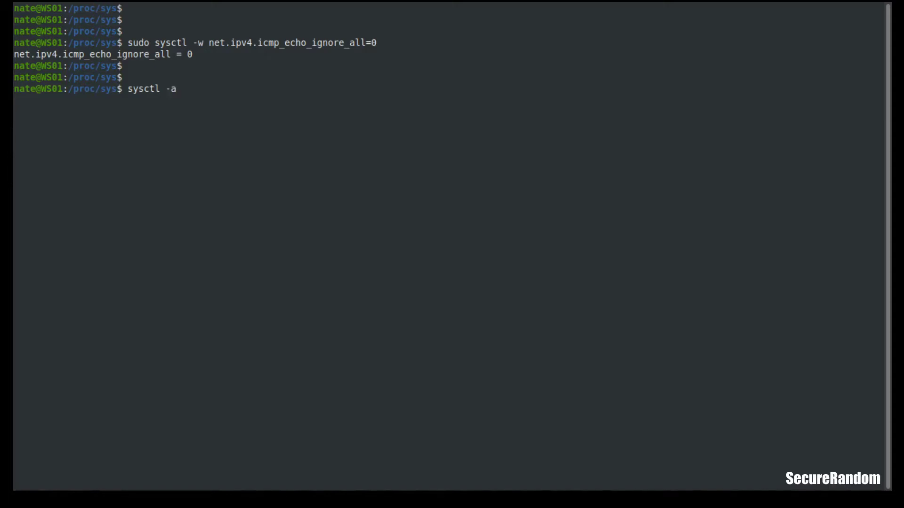
text(r)
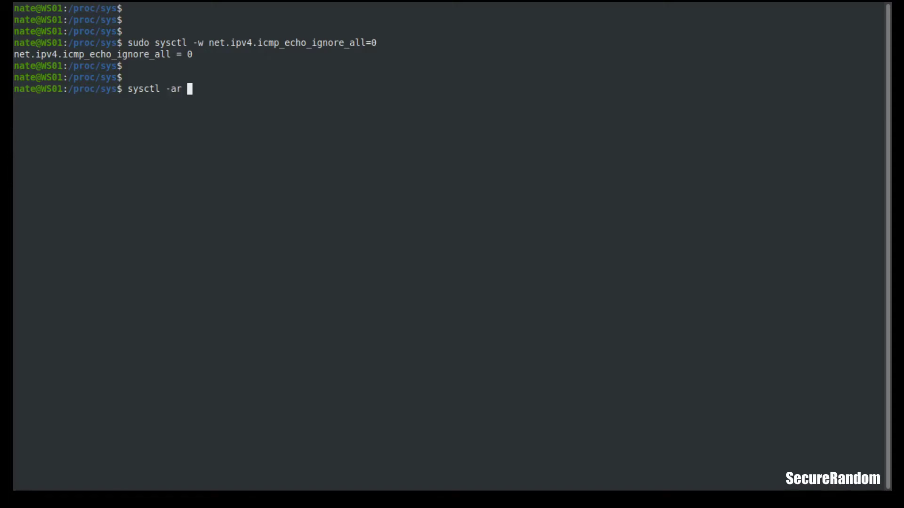
text('')
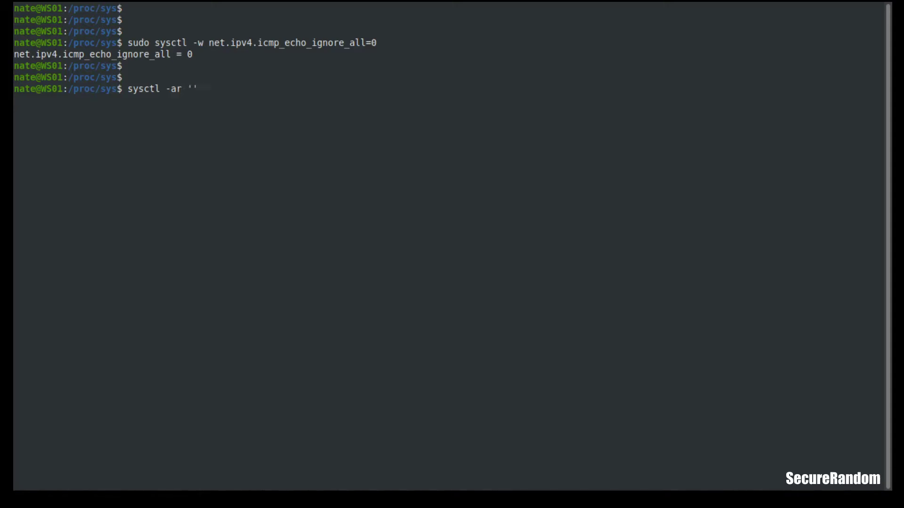
text(imp)
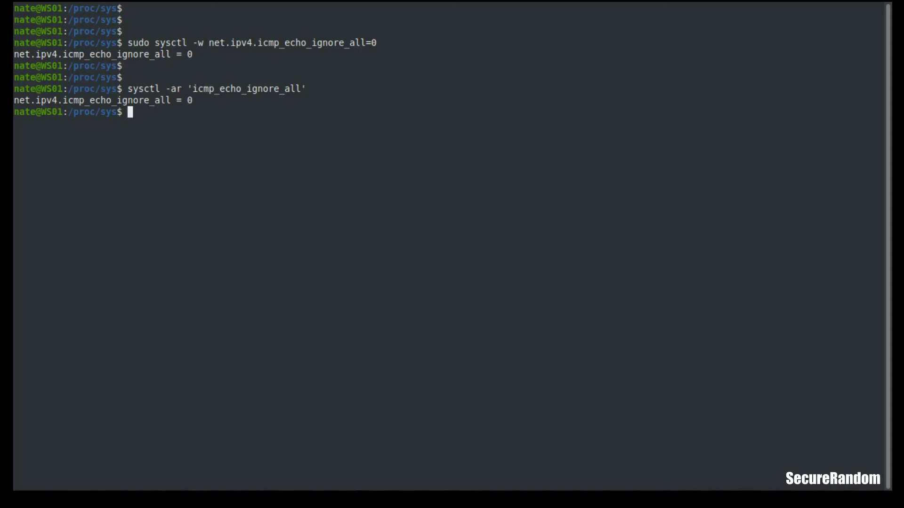
text(sysctl -ar 'icmp_echo_ignore_all')
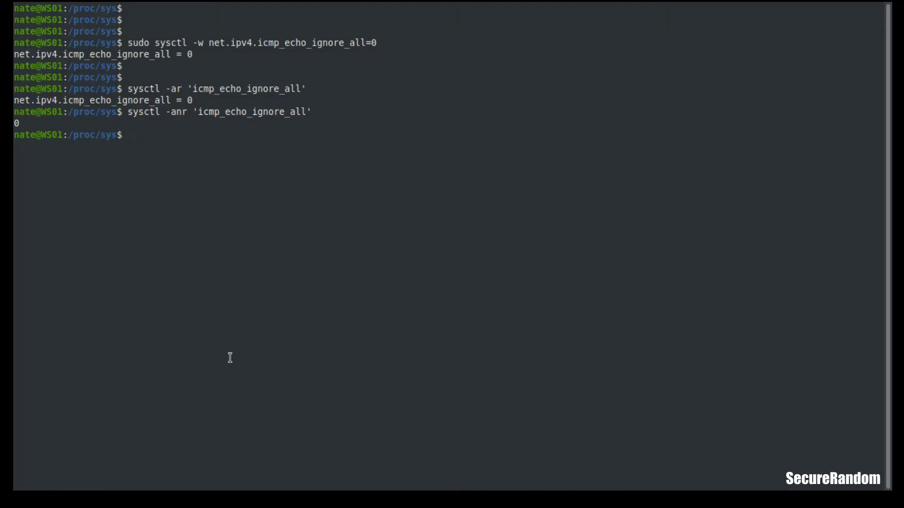
- Ping 127.0.0.1, get replies, then stop with Ctrl+C and clear the screen
text(ping 1237)
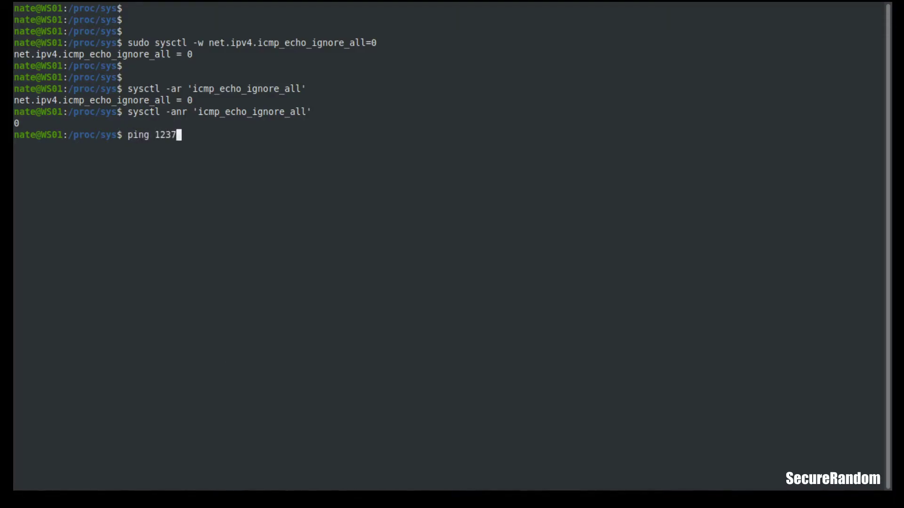
key(BackSpace)
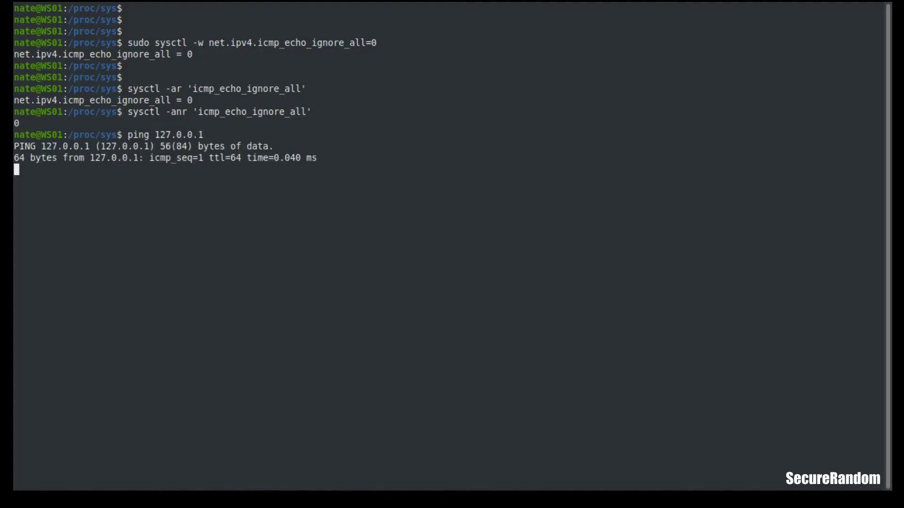
key(ctrl+c)
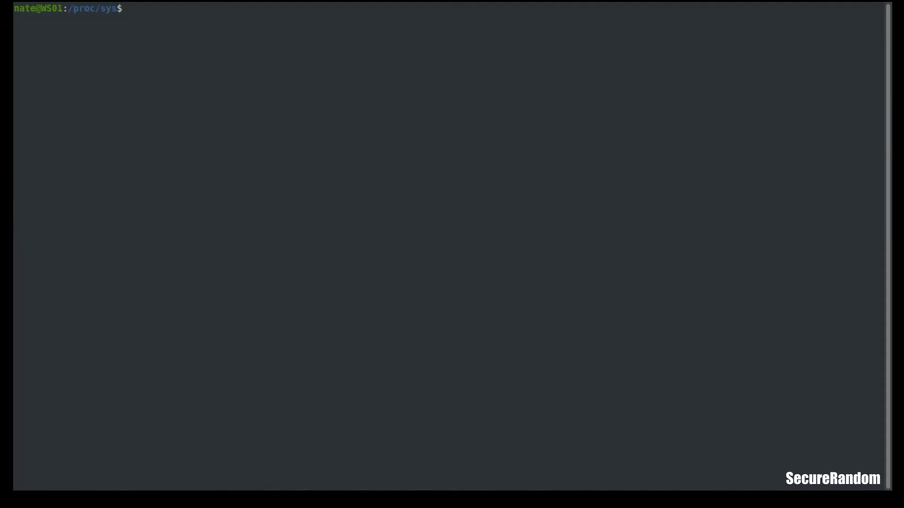
- Change to /etc/sysctl.d and list files like 99-sysctl.conf and README.sysctl
text(cd /etc/)
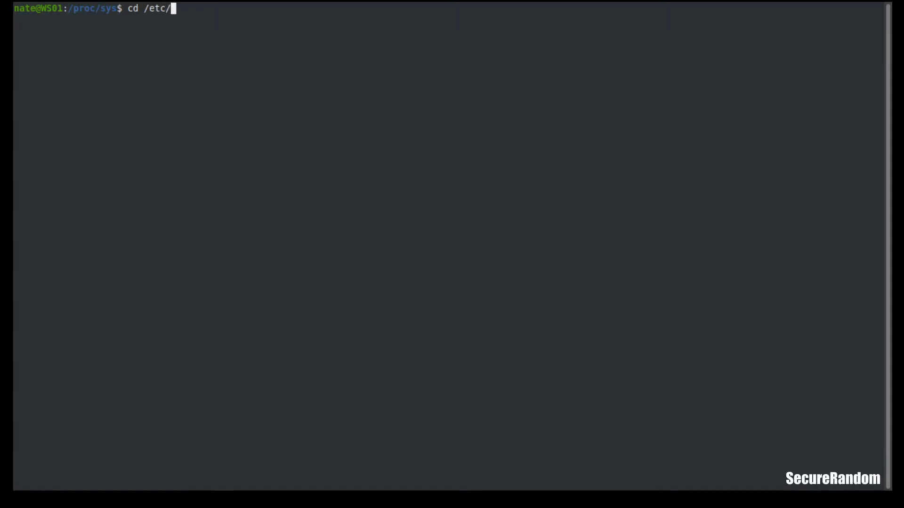
text(sysctl.d/)
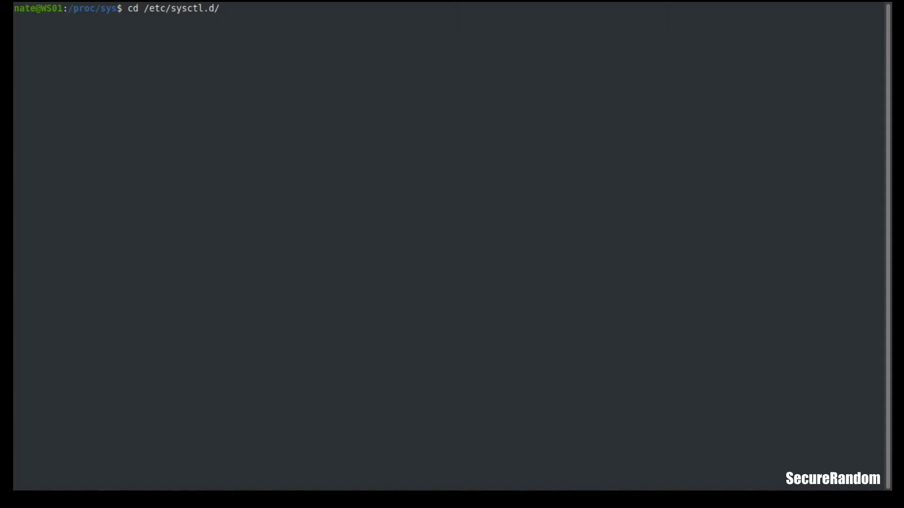
text(ls)
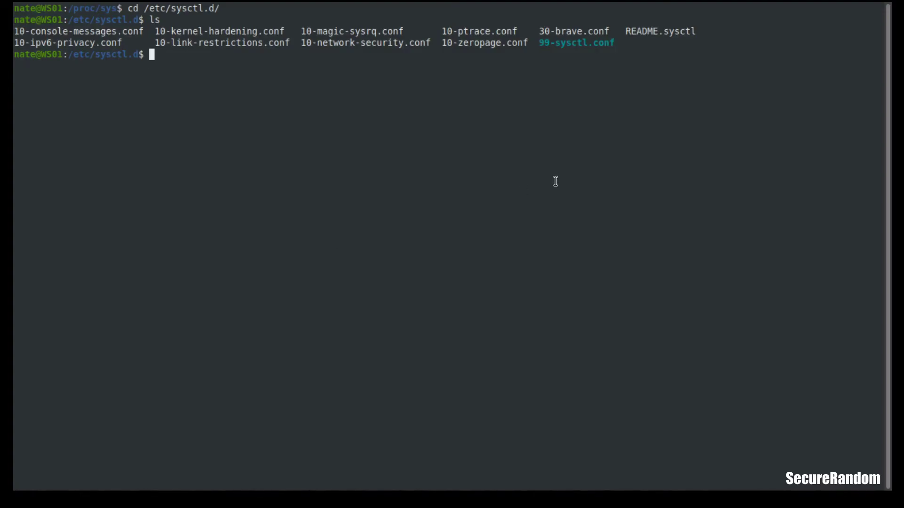
text(ls -l)
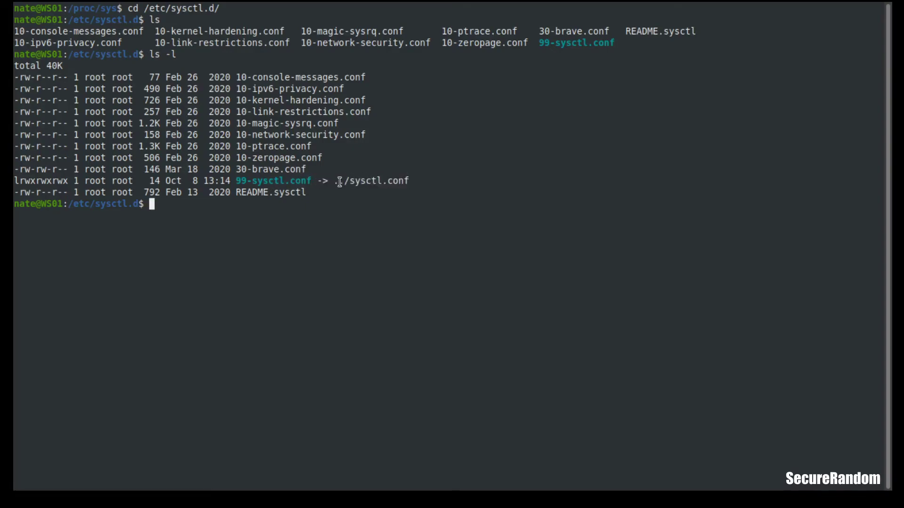
double_click(378, 181)
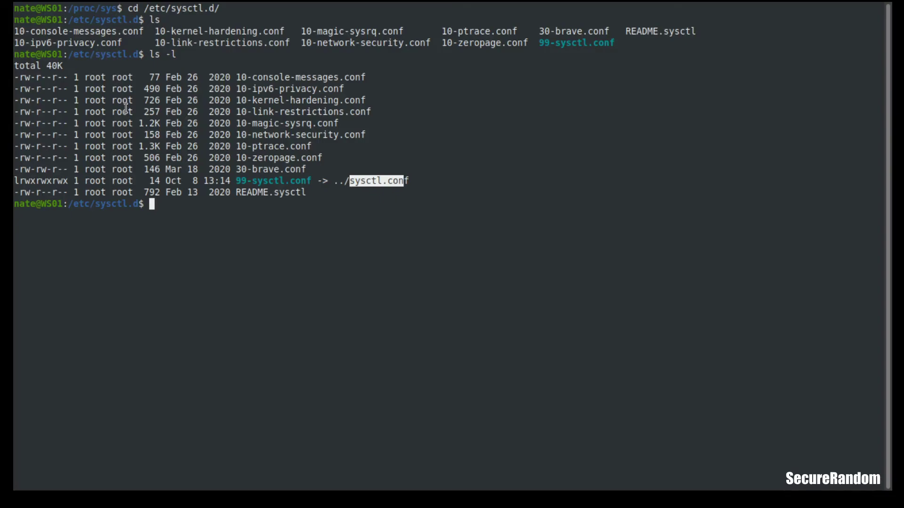
mouse_move(274, 180)
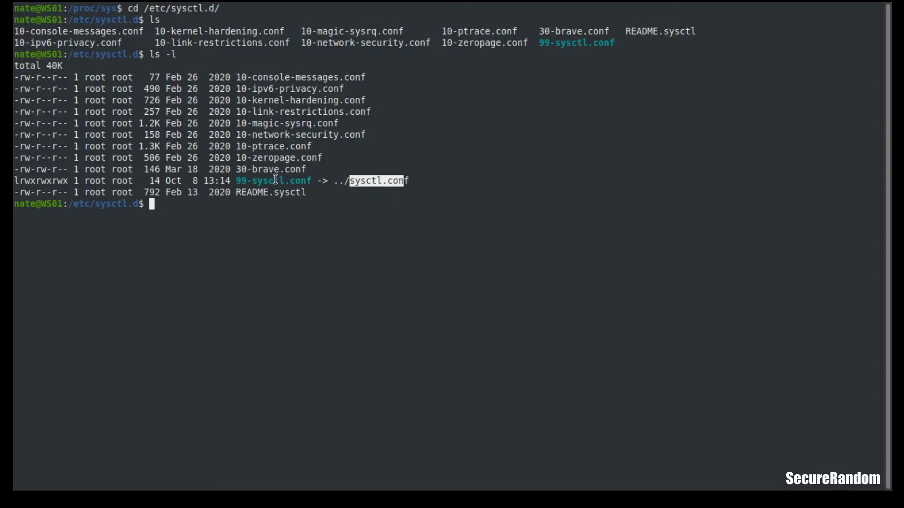
mouse_move(288, 197)
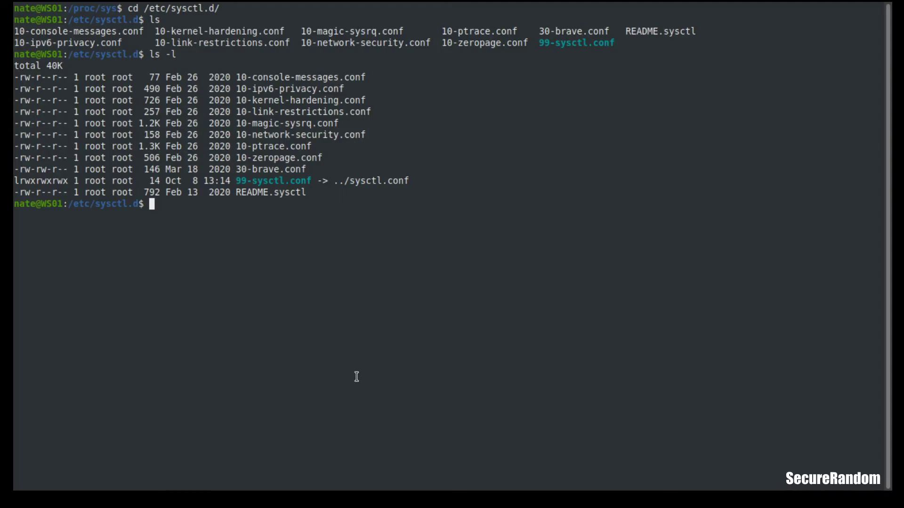
mouse_move(321, 174)
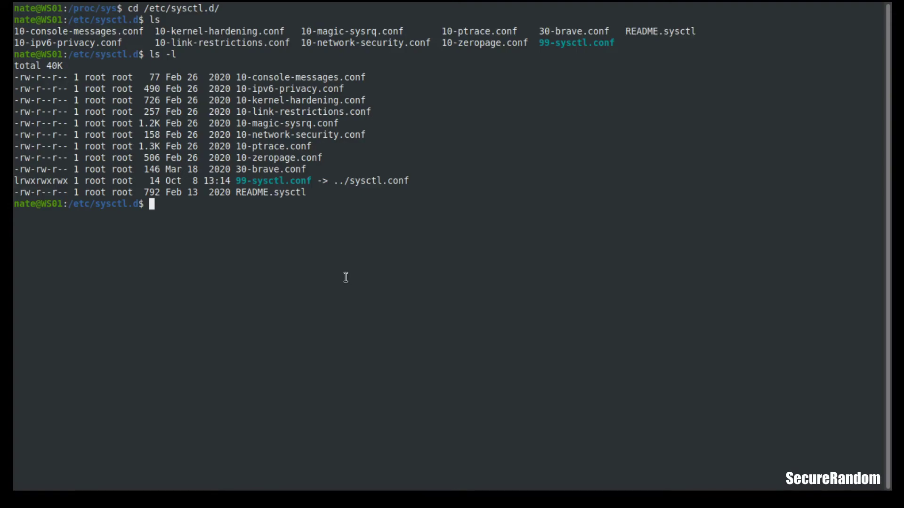
- Open 10-test.conf in Vim with sudo
text(sudo vi)
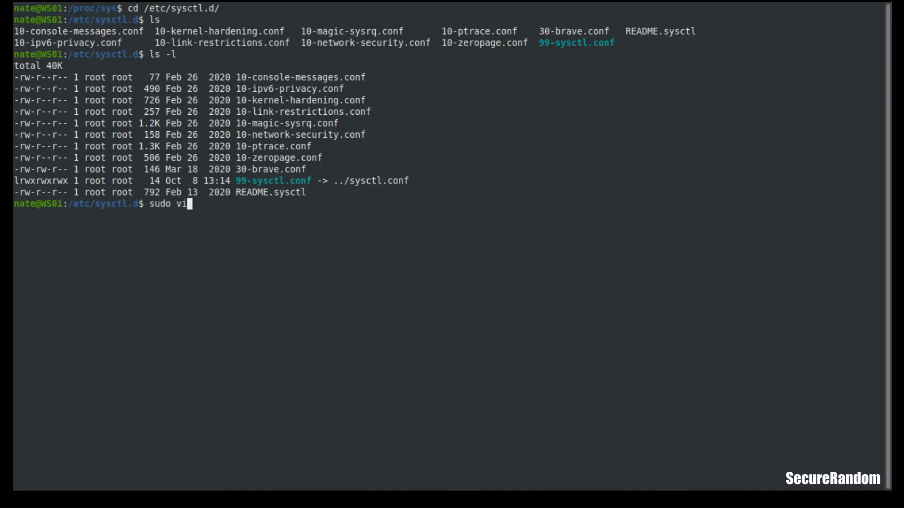
text(m)
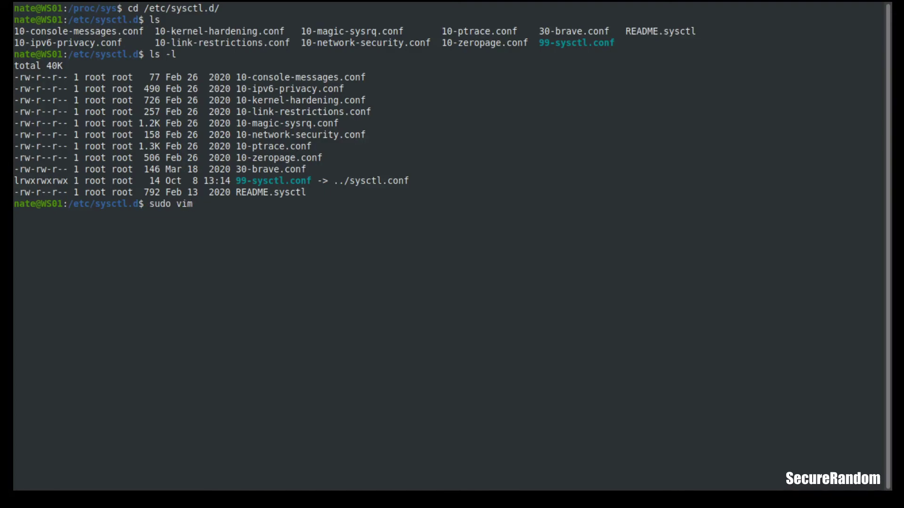
text(10)
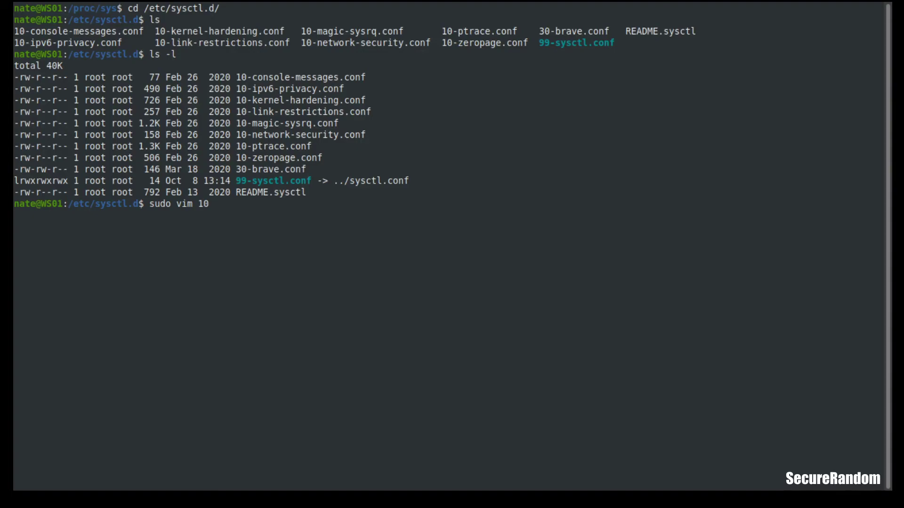
text(-test)
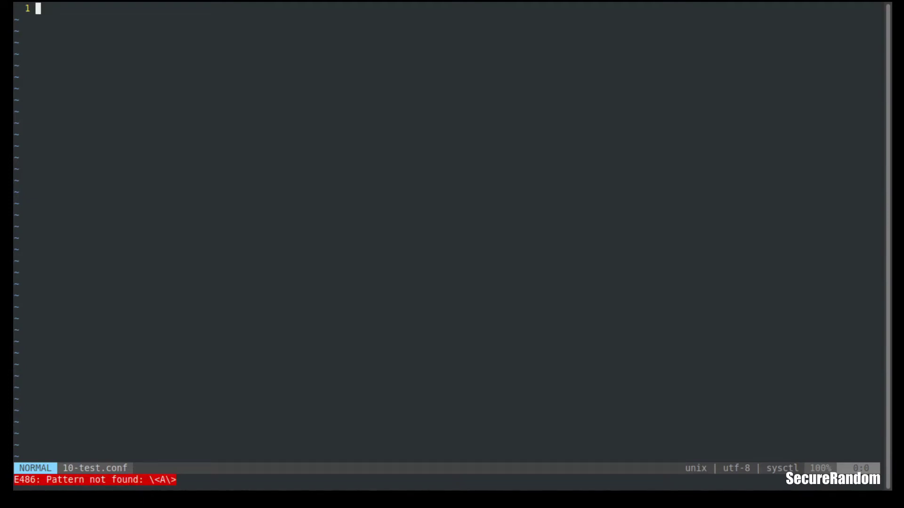
- Enter the line net.ipv4.icmp_echo_ignore_all = 1 in the file
text(net)
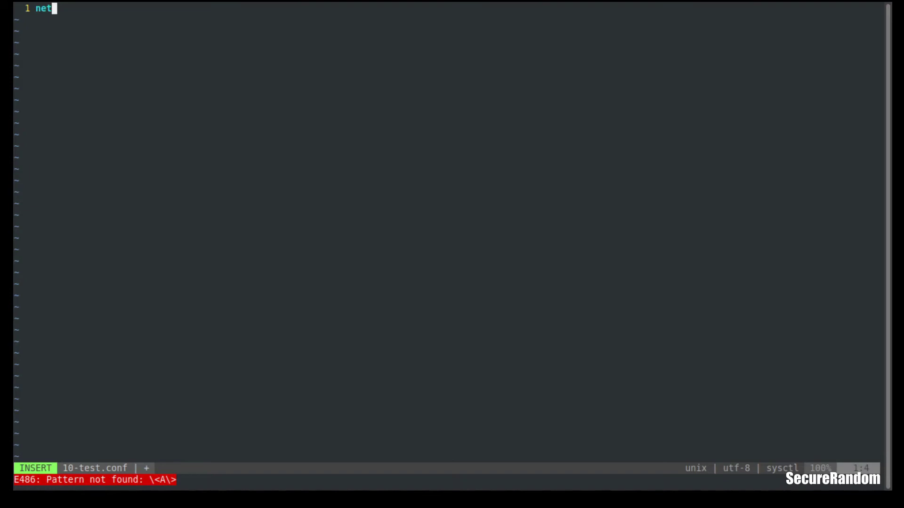
text(.ipv)
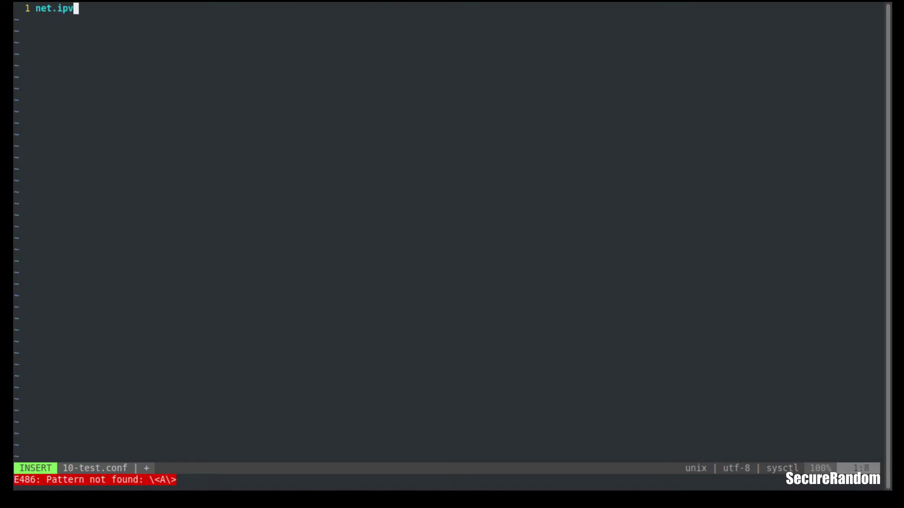
text(4.icm)
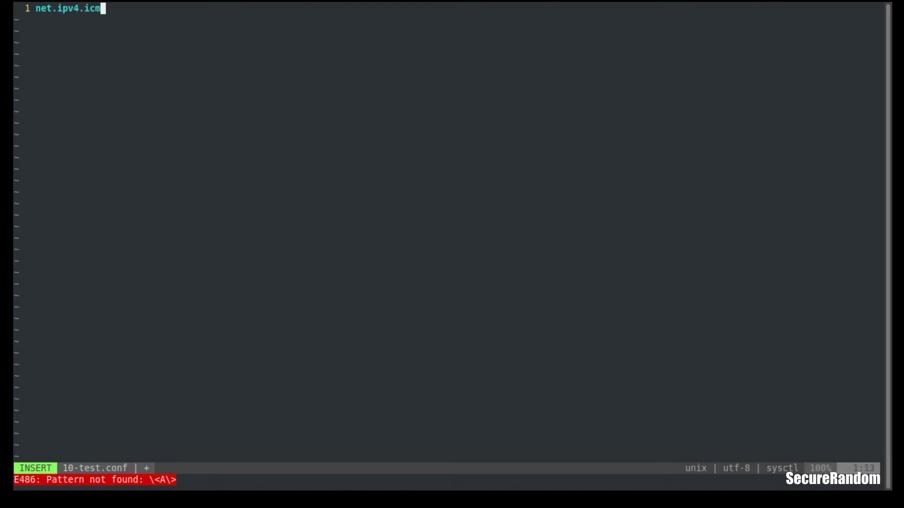
text(p_echo)
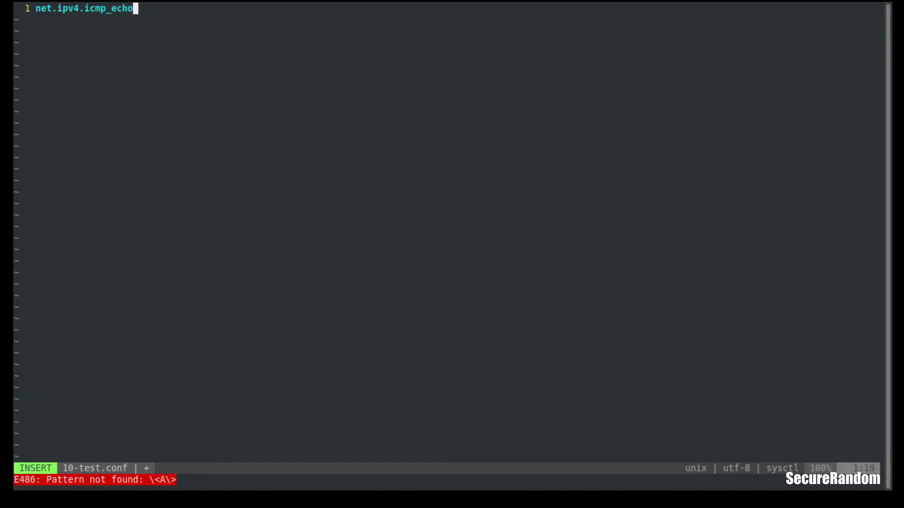
text(_i)
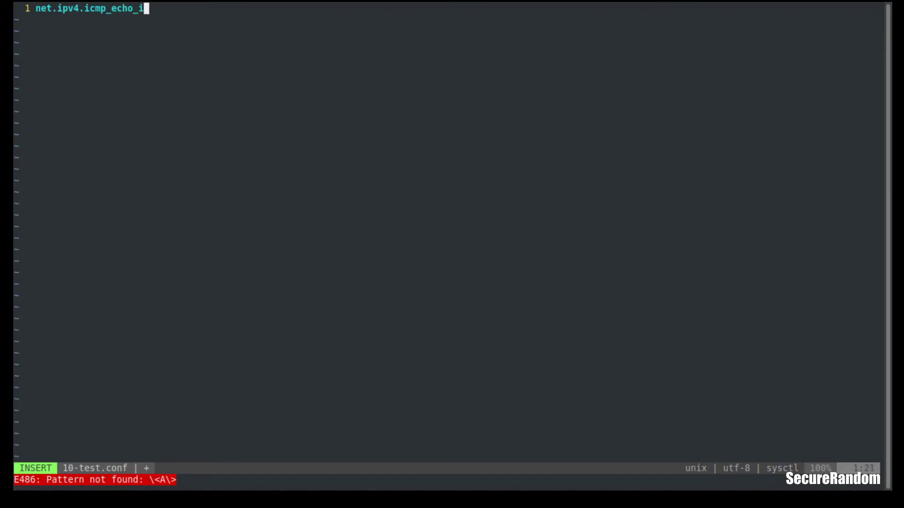
text(gnore_al)
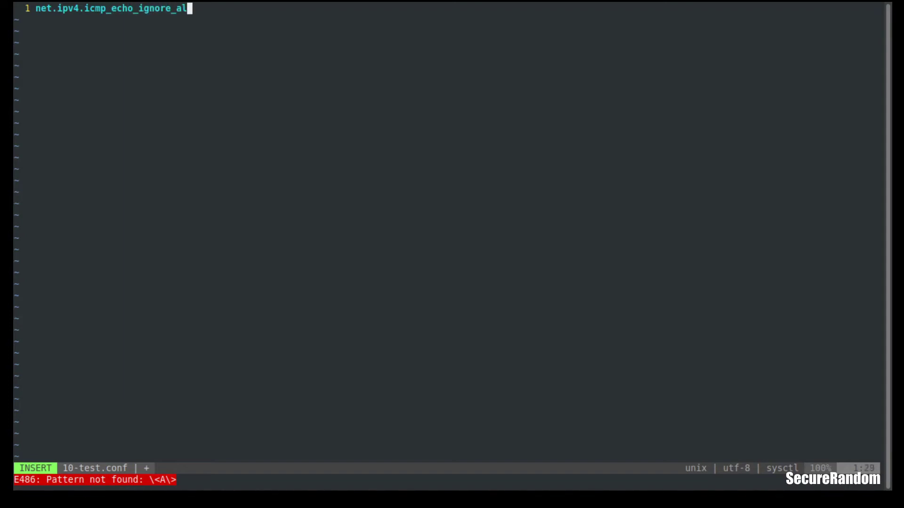
text(l =)
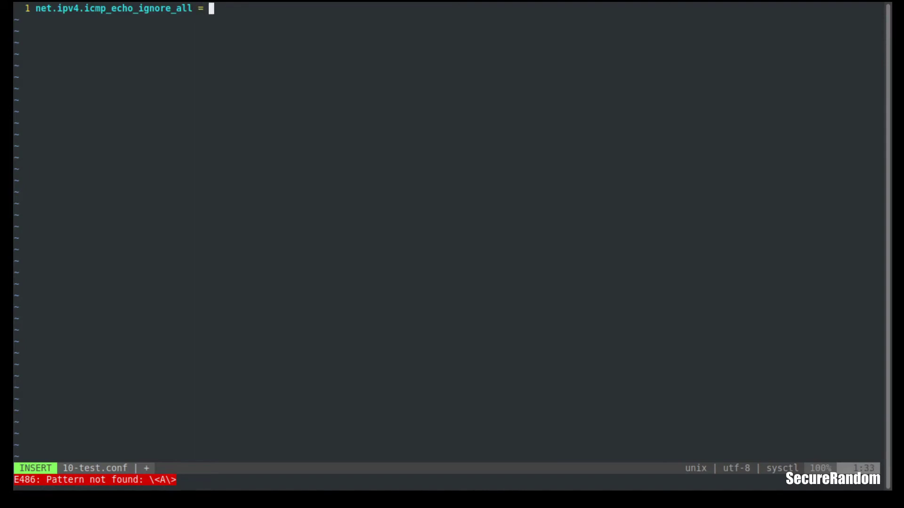
text(1)
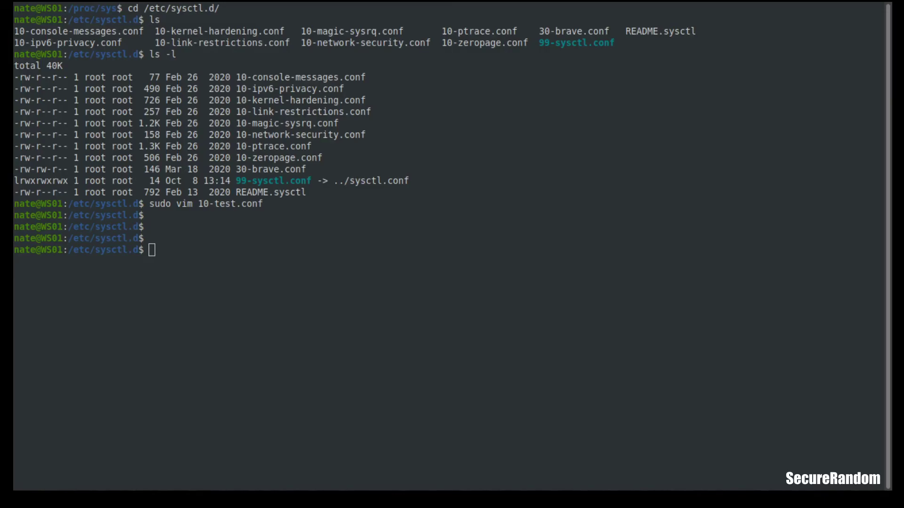
mouse_move(288, 469)
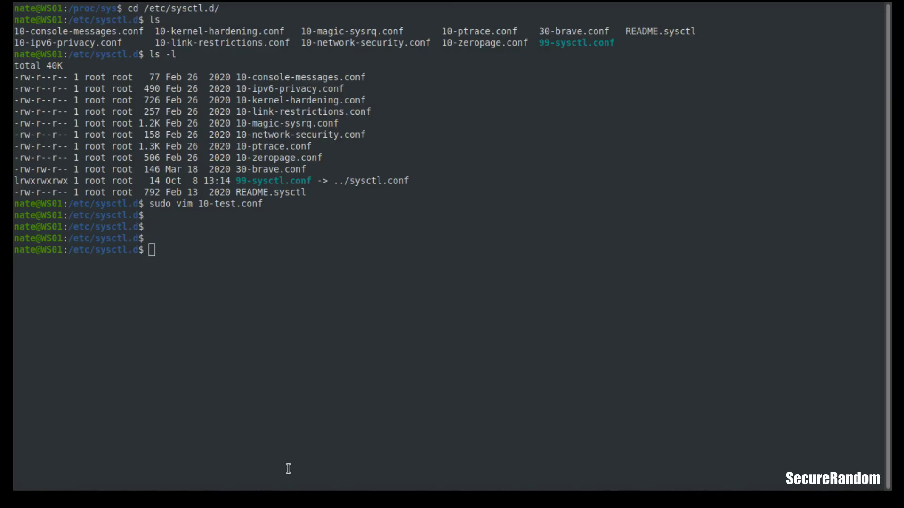
mouse_move(359, 313)
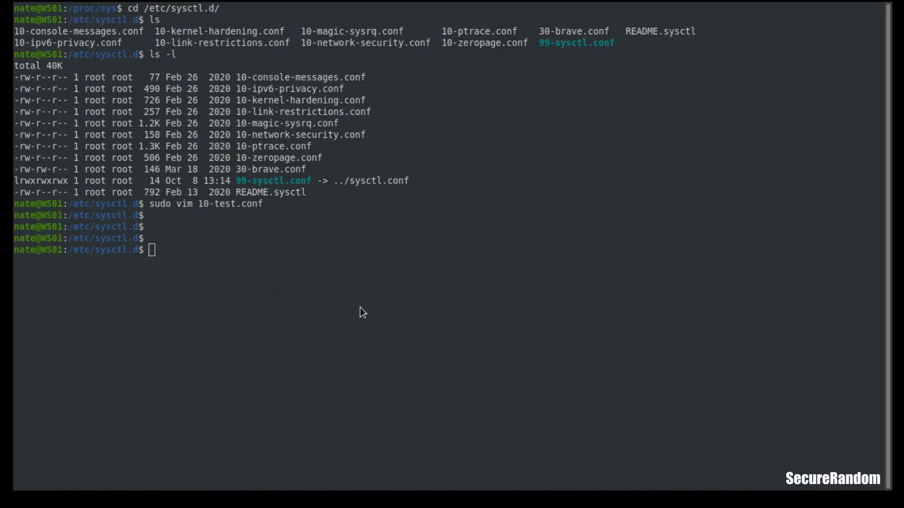
- Grep /etc/sysctl.conf for the net.ipv4.conf.all.rp_filter setting
text(grep 'net\.ipv4\.conf\.all\.rp_filter' /etc/sysctl.conf)
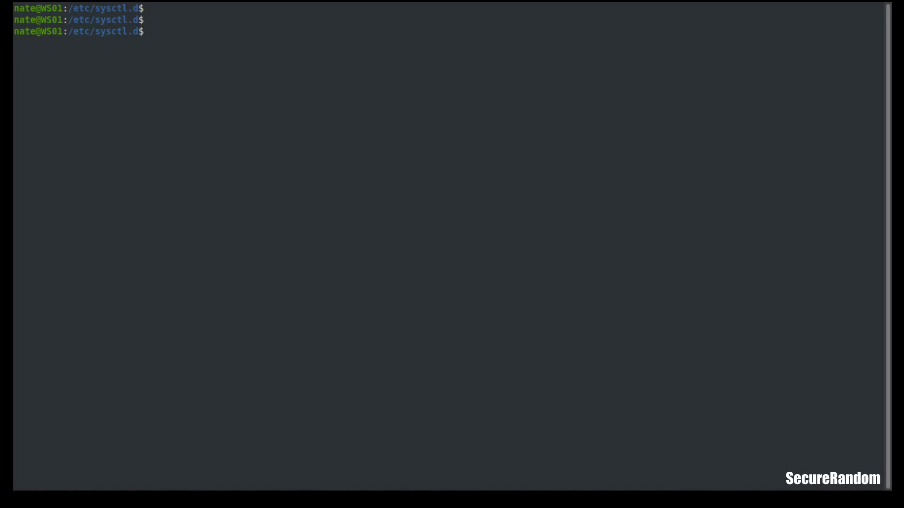
- Apply /etc/sysctl.d/10-test.conf with sudo sysctl -p, enabling net.ipv4.icmp_echo_ignore_all = 1
text(sudo sysctl)
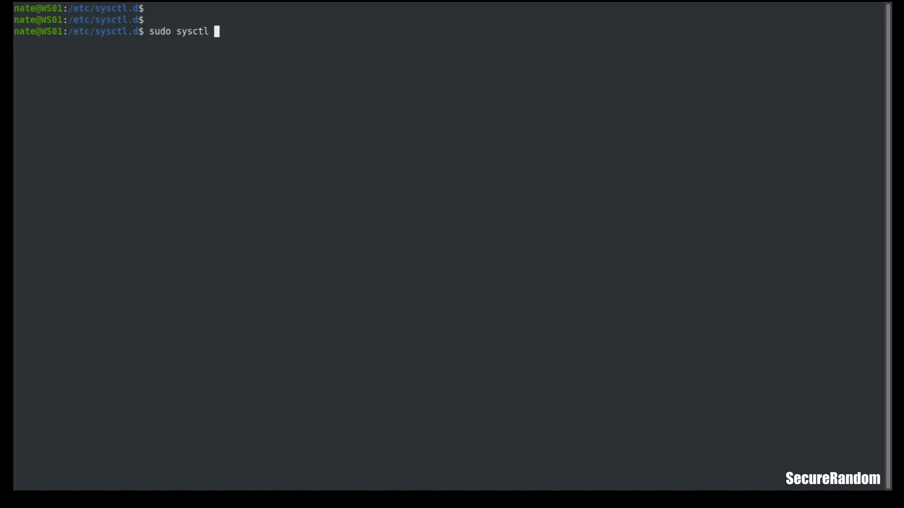
text(-p)
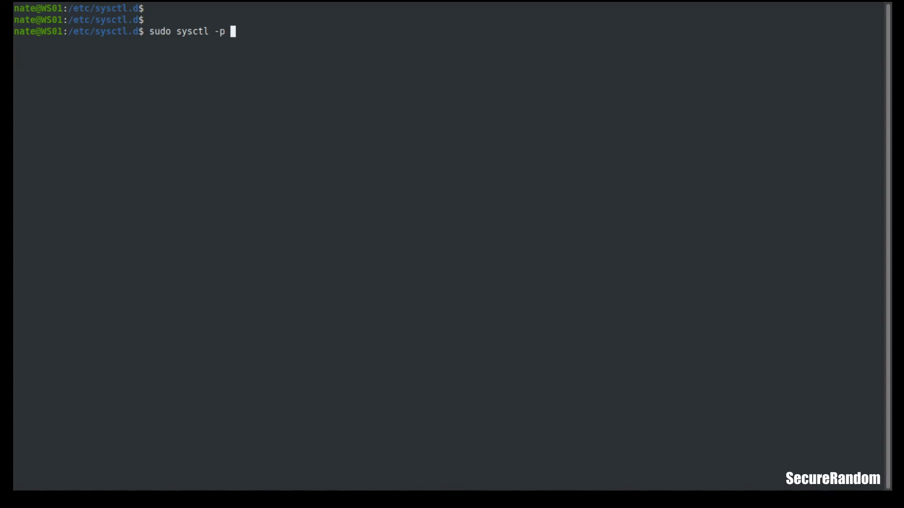
text(/etc/sysctl.)
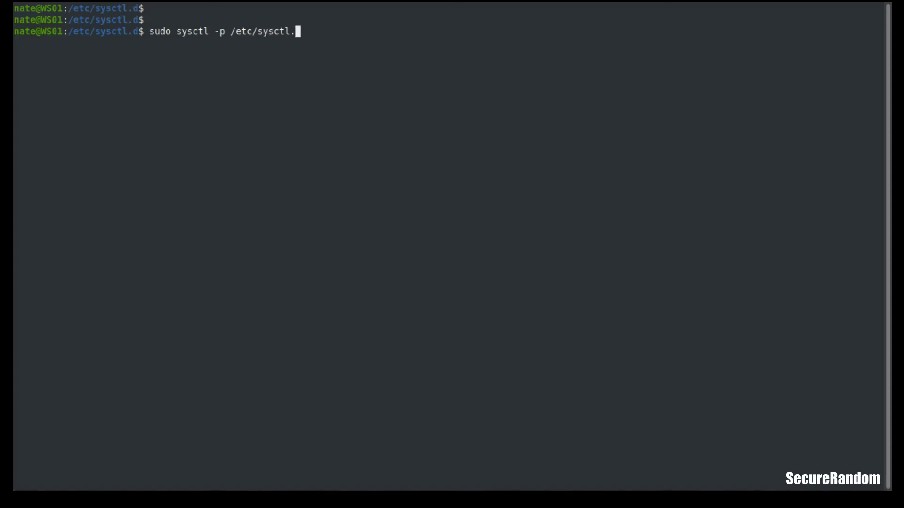
text(/)
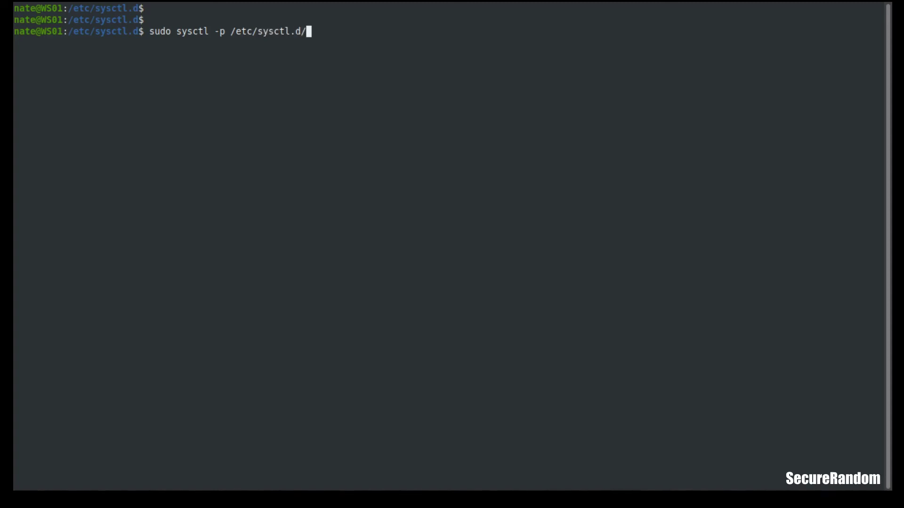
text(*)
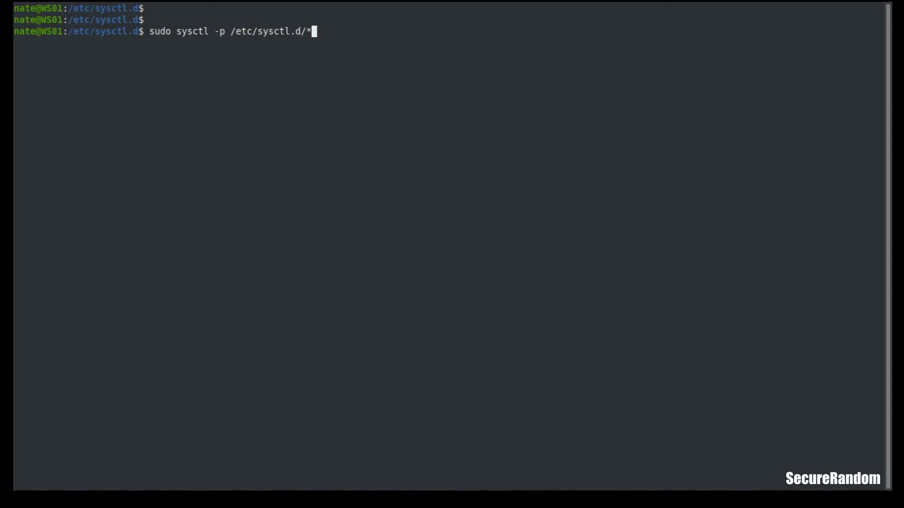
text(10)
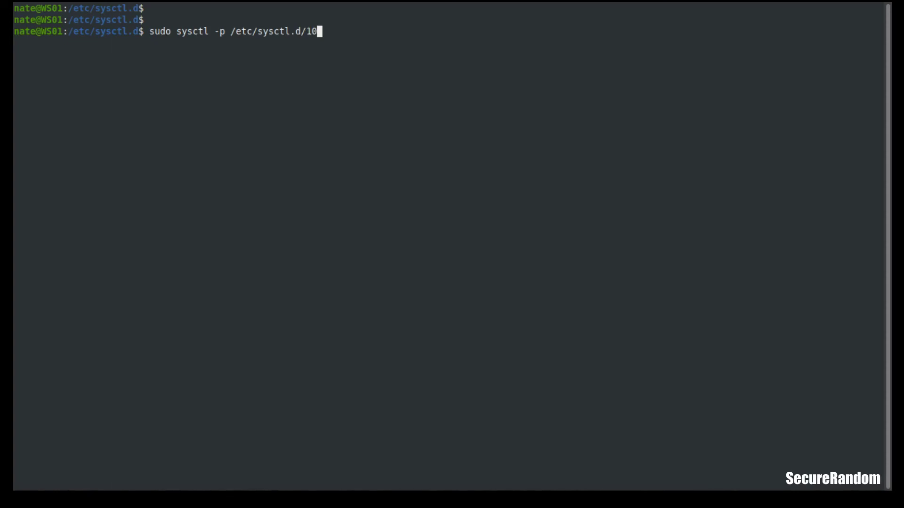
text(-test.conf)
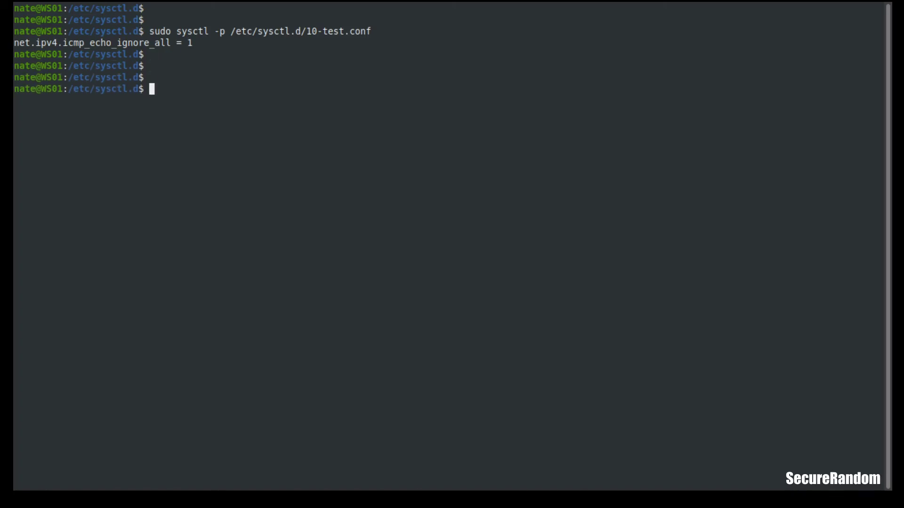
- Check icmp_echo_ignore_all = 1 via sysctl, then ping 127.0.0.1 to confirm 100% loss
text(sys)
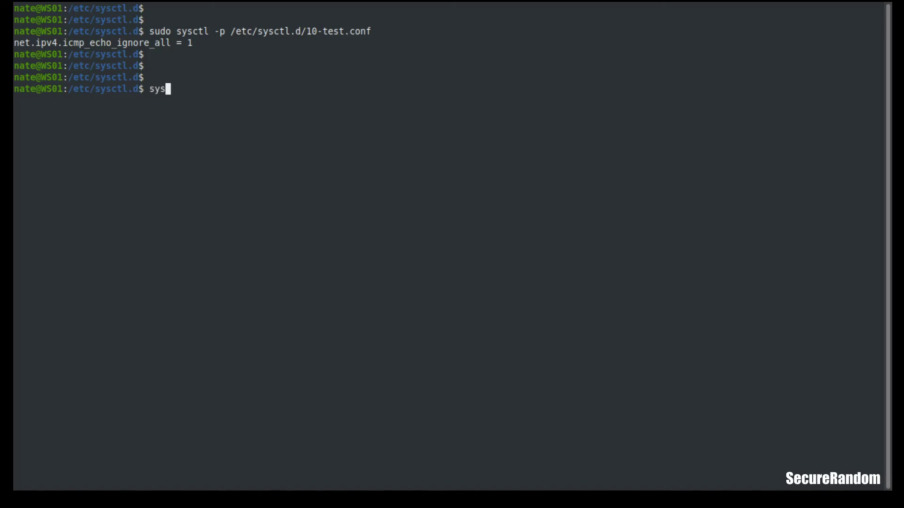
text(ctl -ar 'icmp)
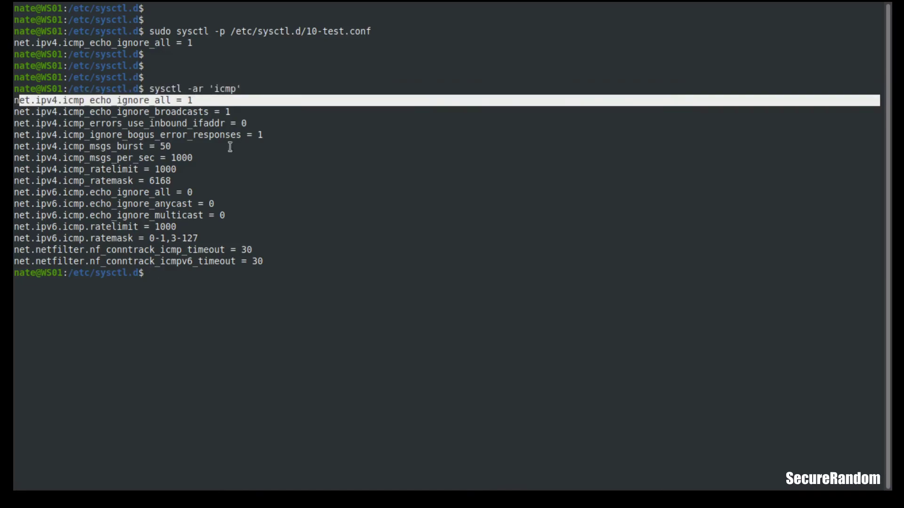
text(ping)
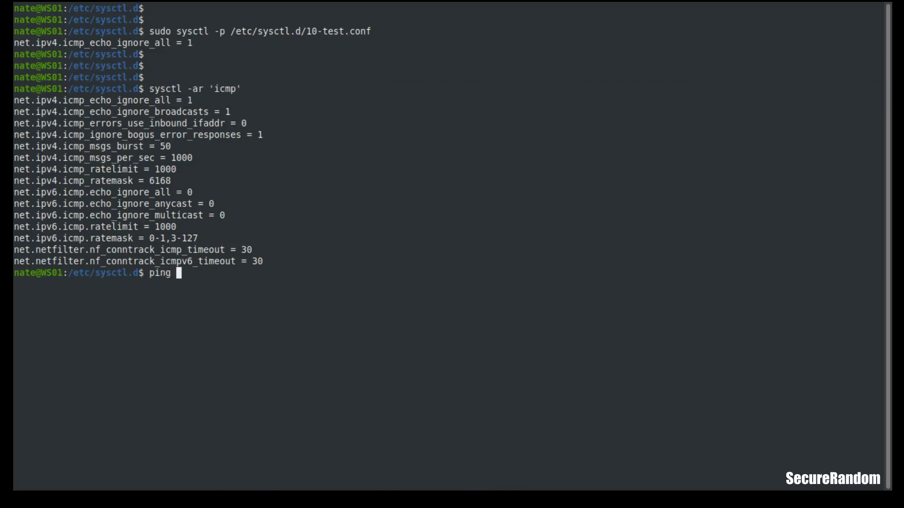
text(127.0.0.1)
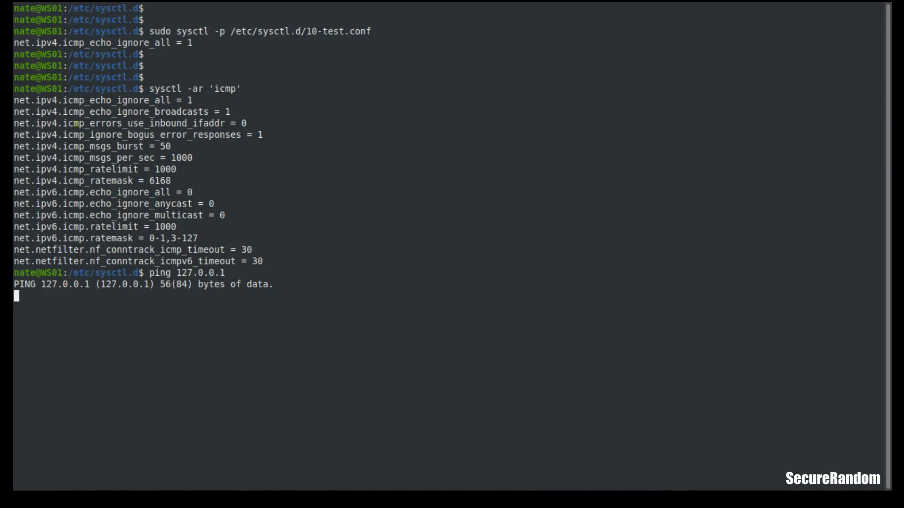
key(ctrl+c)
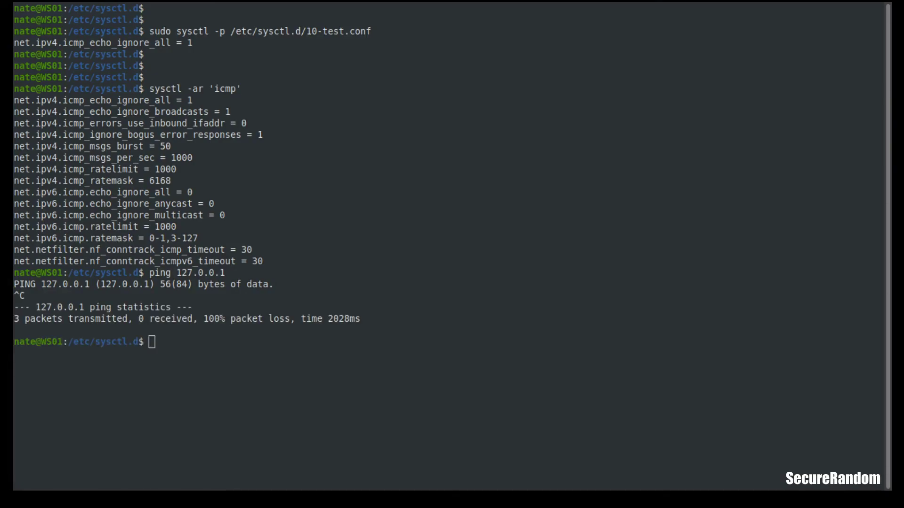